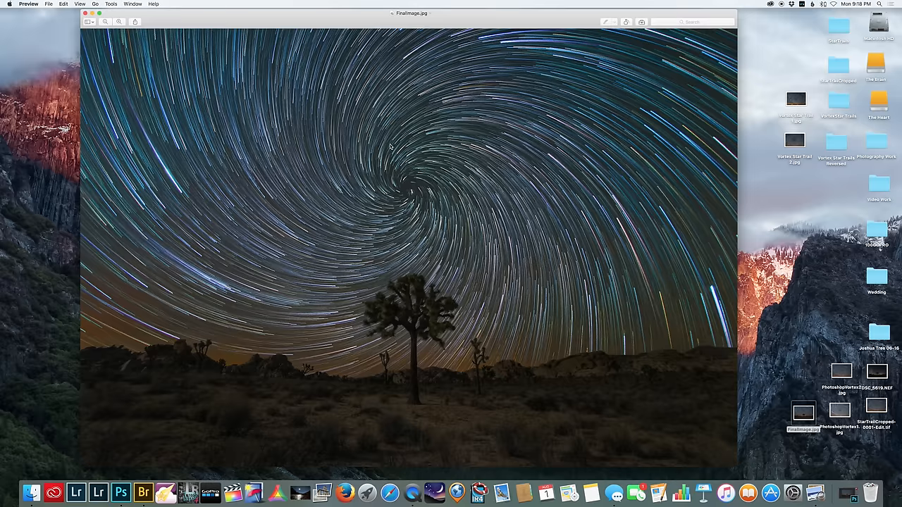
{"action": "mouse_move", "coordinate": [428, 163]}
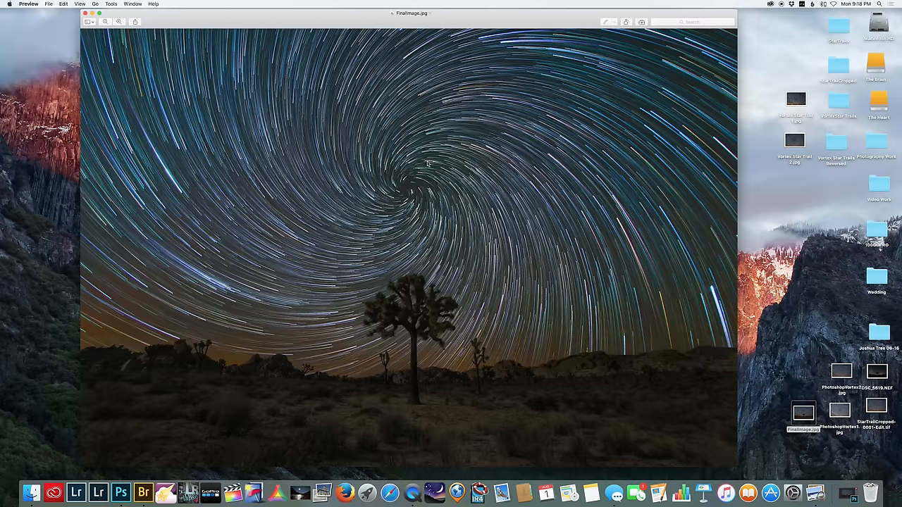
{"action": "mouse_move", "coordinate": [400, 127]}
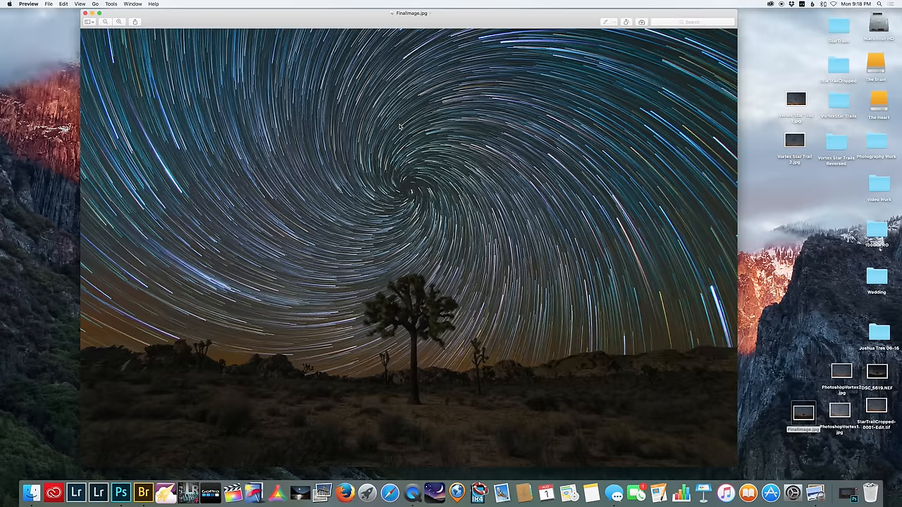
{"action": "mouse_move", "coordinate": [392, 121]}
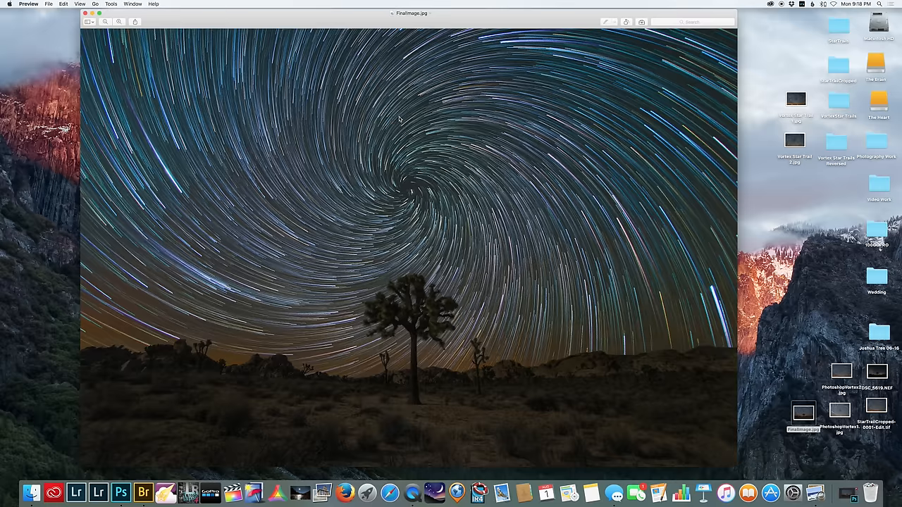
{"action": "mouse_move", "coordinate": [402, 200]}
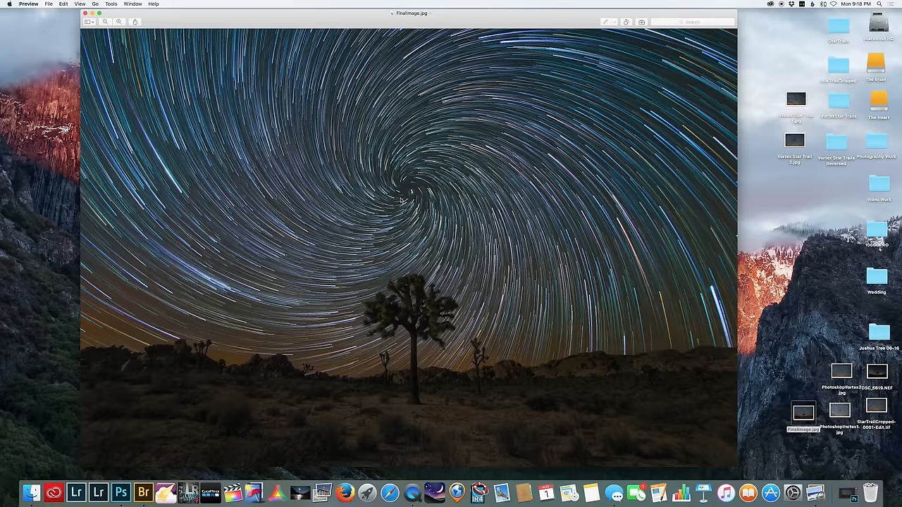
{"action": "mouse_move", "coordinate": [413, 197]}
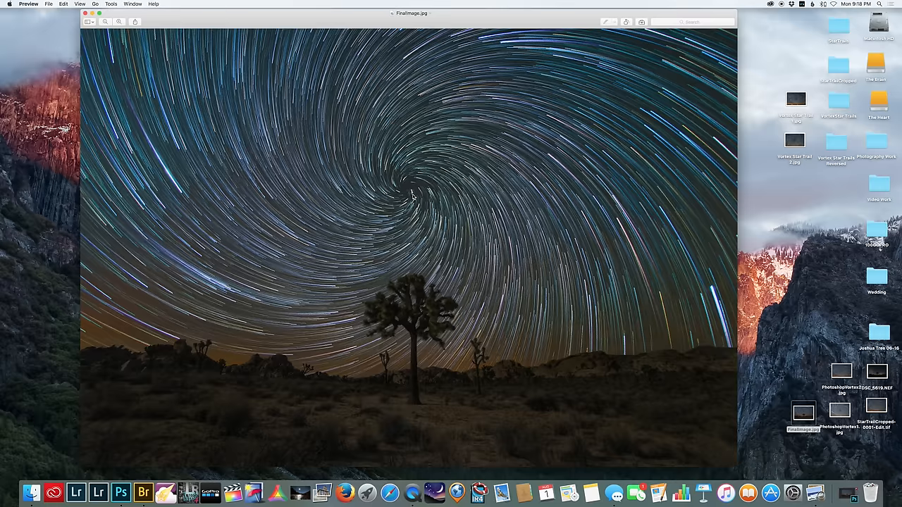
{"action": "mouse_move", "coordinate": [431, 169]}
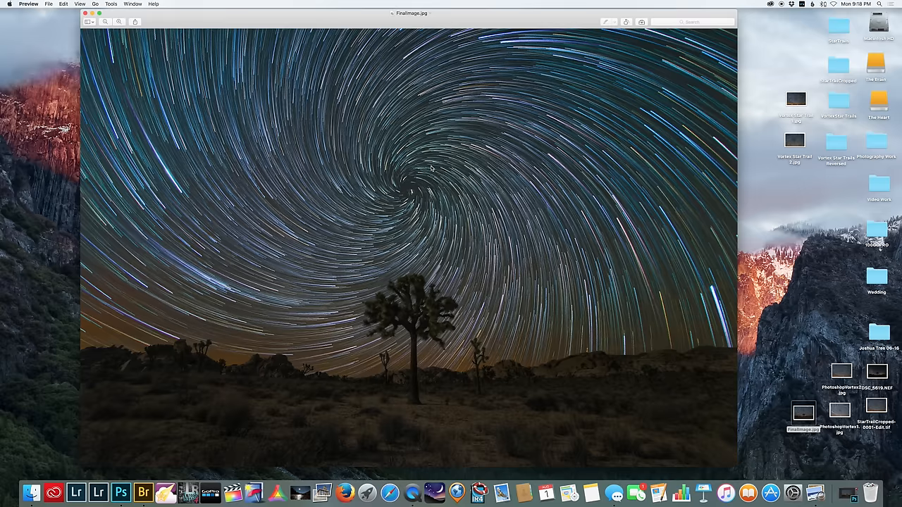
{"action": "mouse_move", "coordinate": [425, 158]}
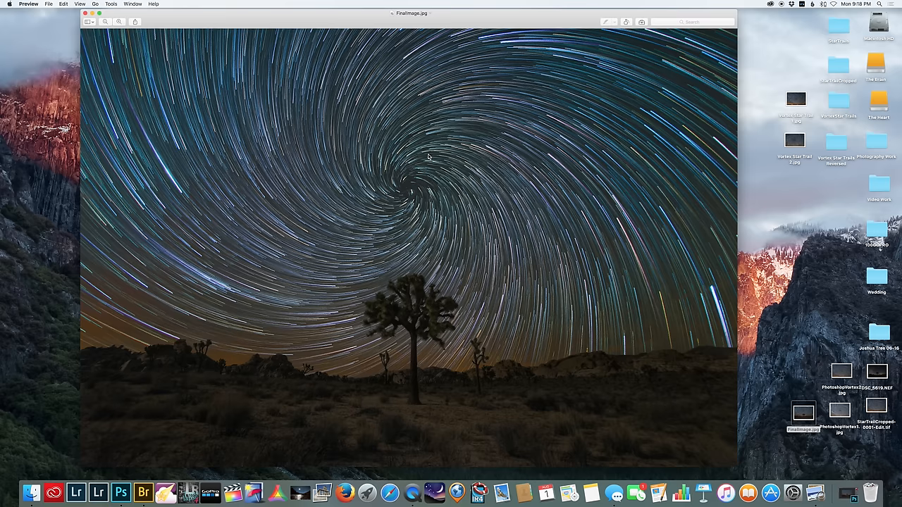
{"action": "mouse_move", "coordinate": [693, 16]}
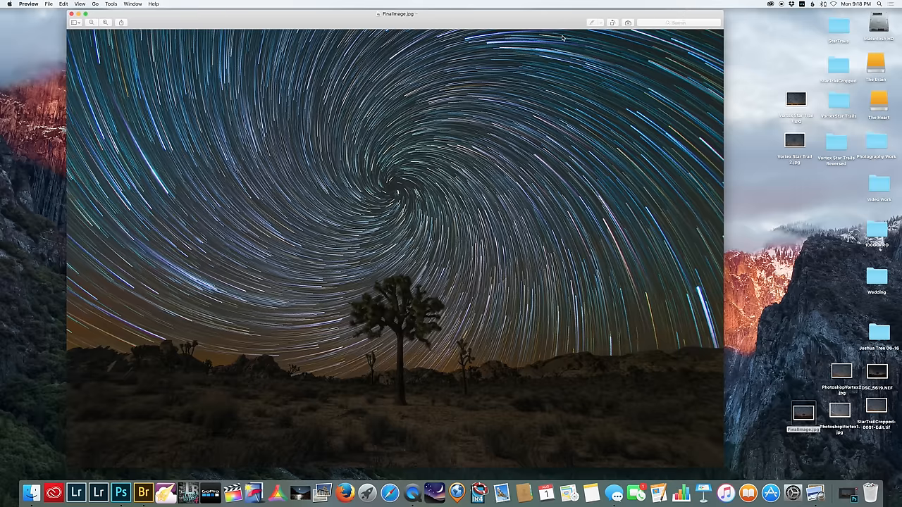
{"action": "mouse_move", "coordinate": [488, 136]}
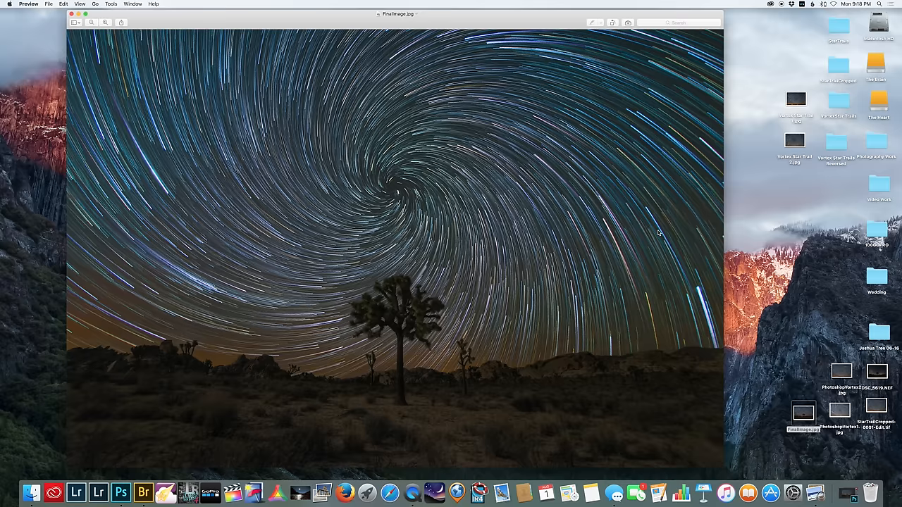
{"action": "mouse_move", "coordinate": [729, 186]}
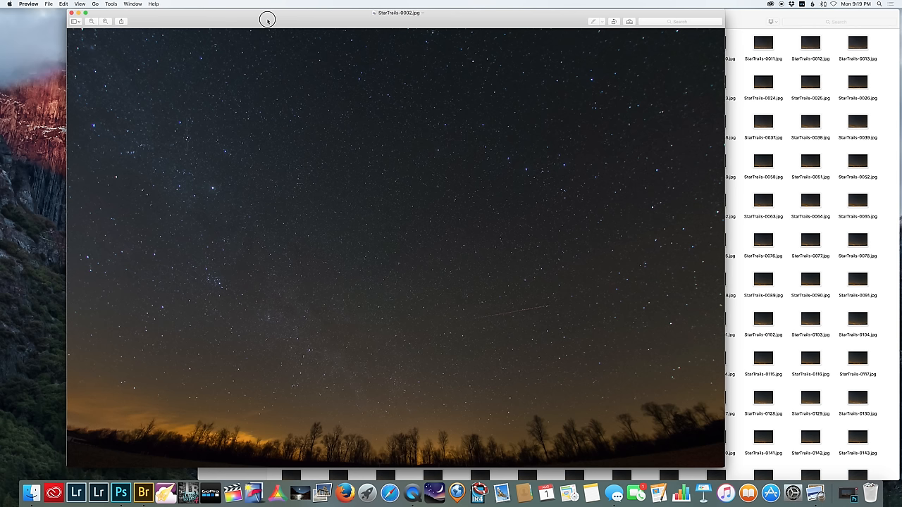
{"action": "mouse_move", "coordinate": [367, 217]}
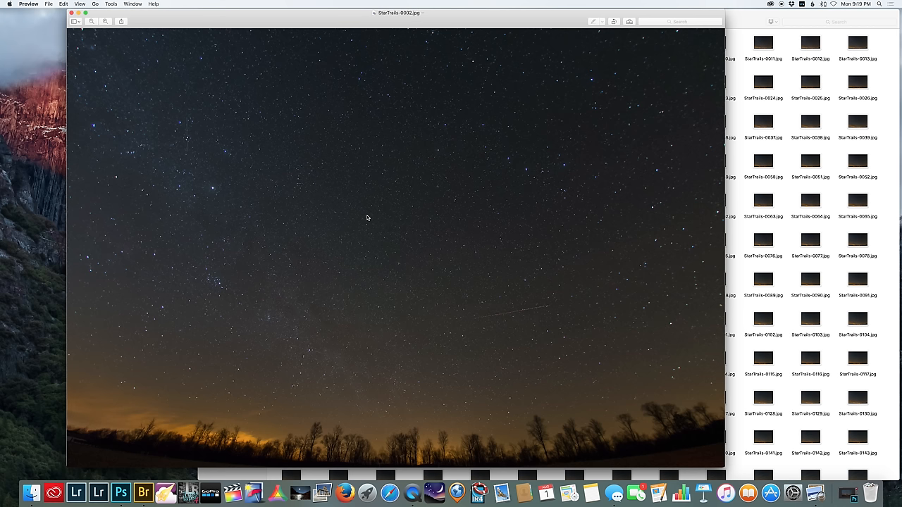
{"action": "mouse_move", "coordinate": [380, 437]}
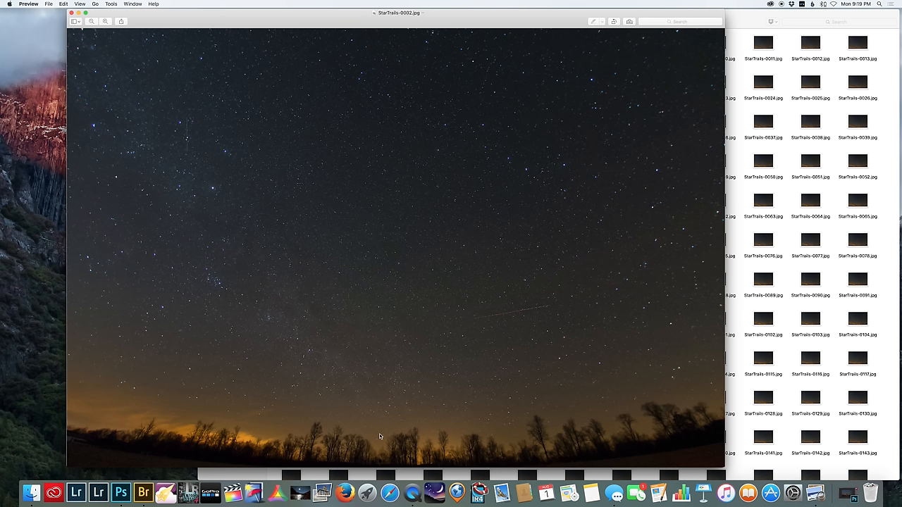
{"action": "mouse_move", "coordinate": [242, 77]}
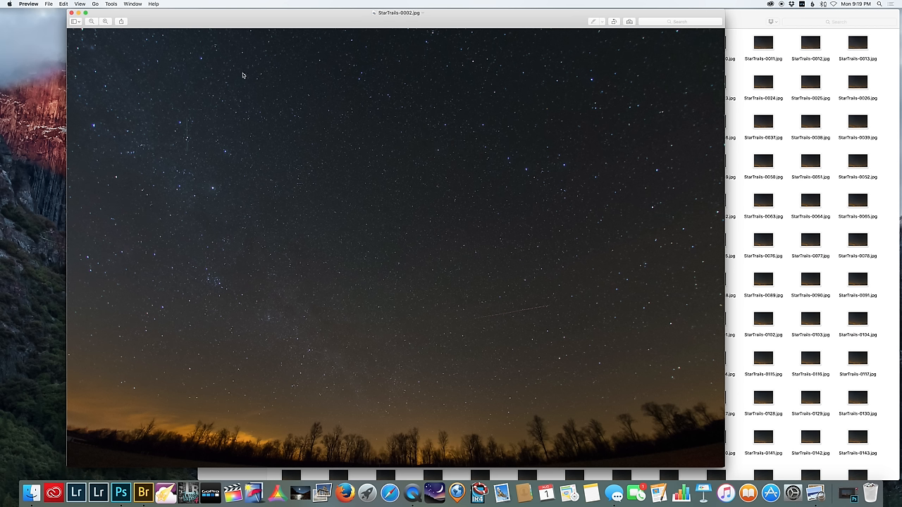
{"action": "mouse_move", "coordinate": [397, 282]}
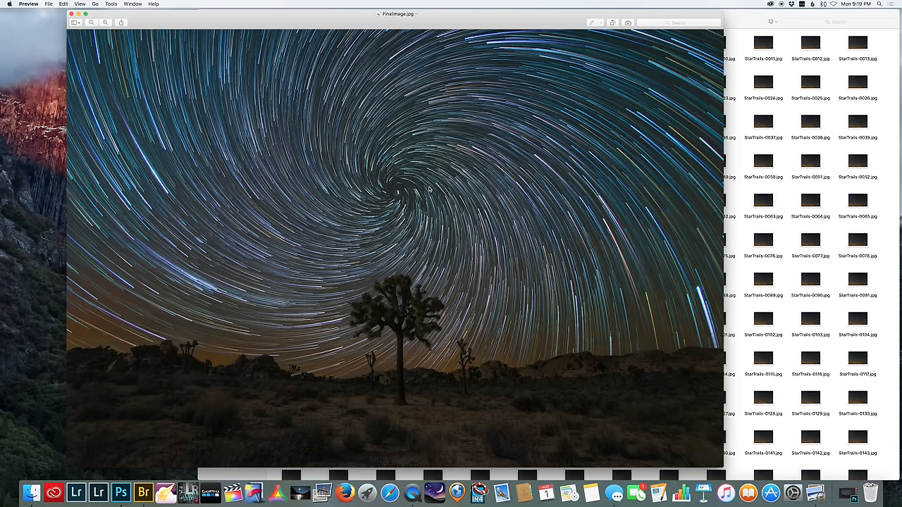
{"action": "mouse_move", "coordinate": [541, 162]}
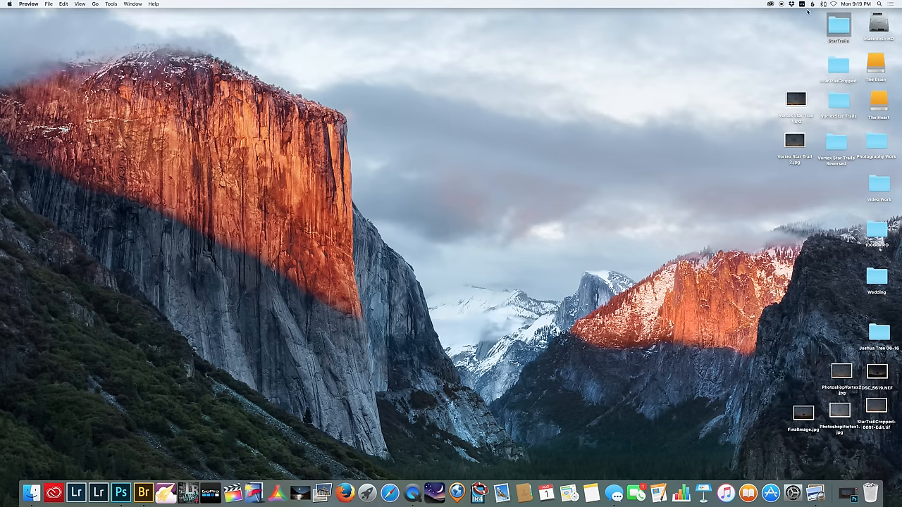
{"action": "mouse_move", "coordinate": [842, 29]}
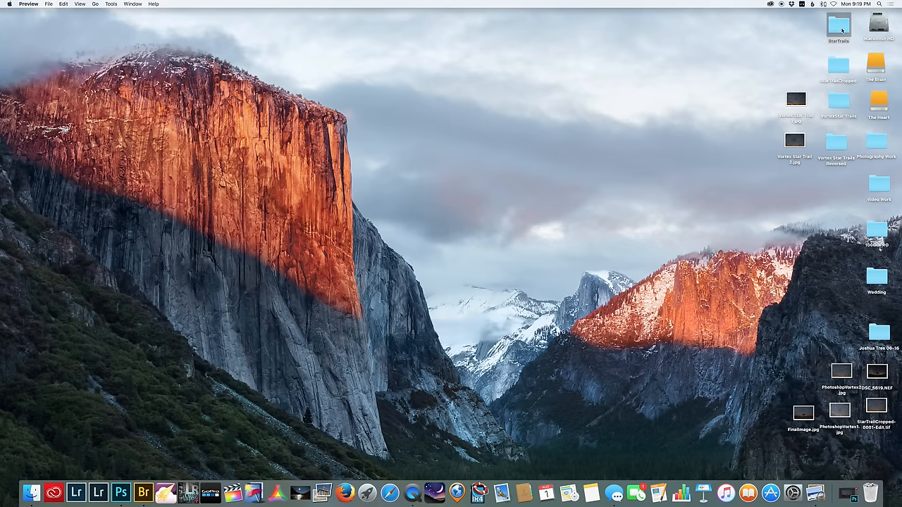
{"action": "double_click", "coordinate": [838, 25]}
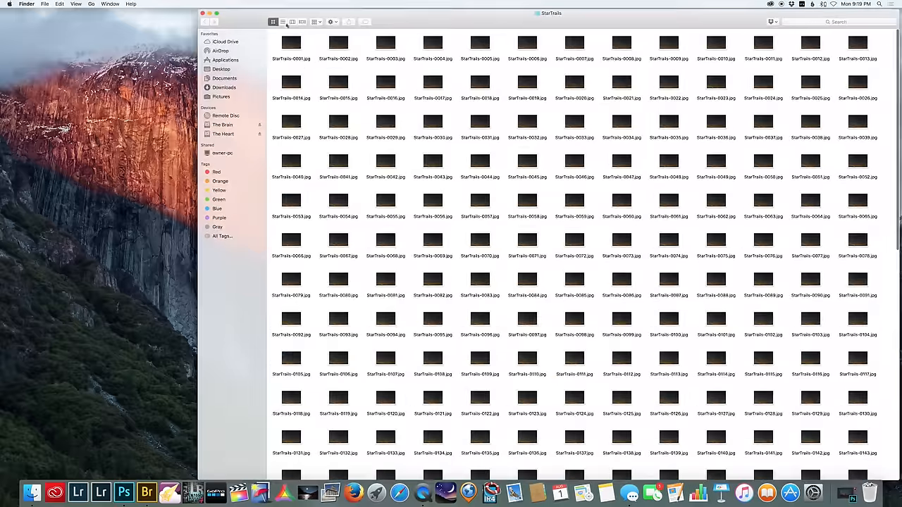
{"action": "double_click", "coordinate": [290, 42]}
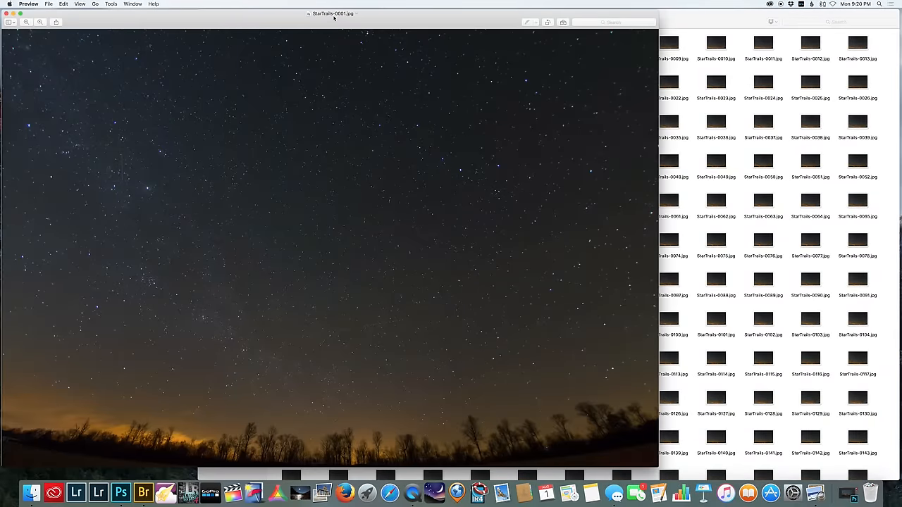
{"action": "mouse_move", "coordinate": [338, 20]}
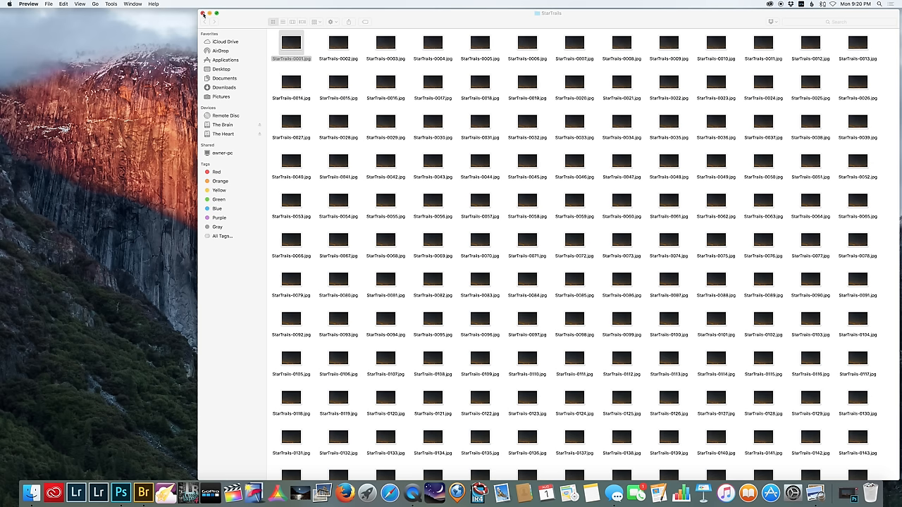
{"action": "left_click", "coordinate": [203, 14]}
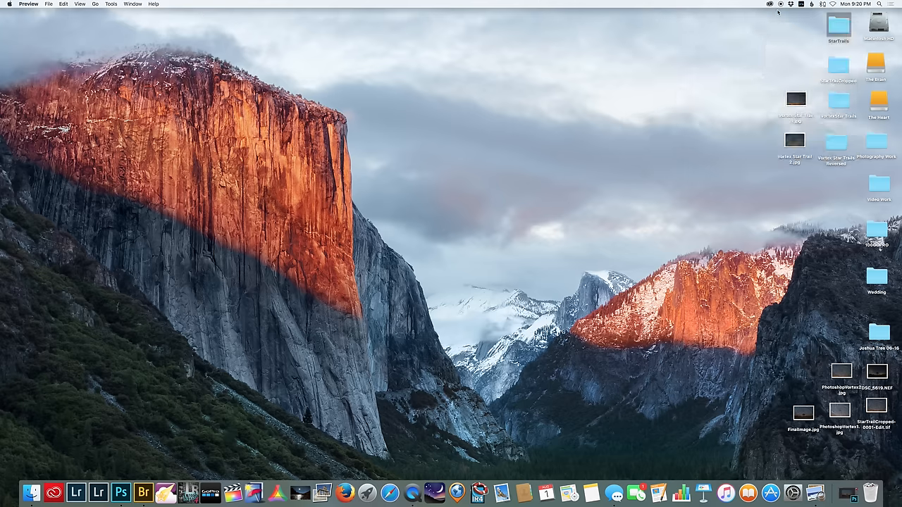
{"action": "mouse_move", "coordinate": [708, 3]}
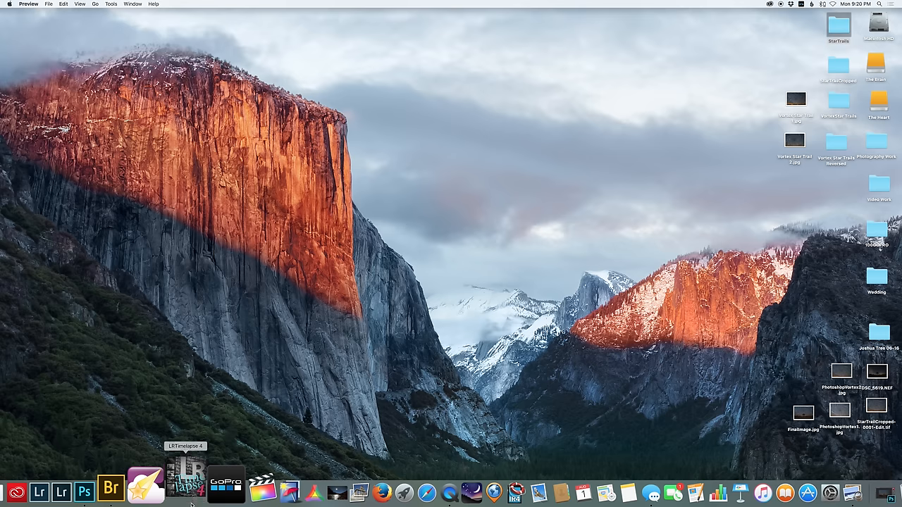
Launch LRTimelapse 4.7 from the Dock, dismiss the new-version notice and show the Basic Workflow steps
{"action": "left_click", "coordinate": [186, 483]}
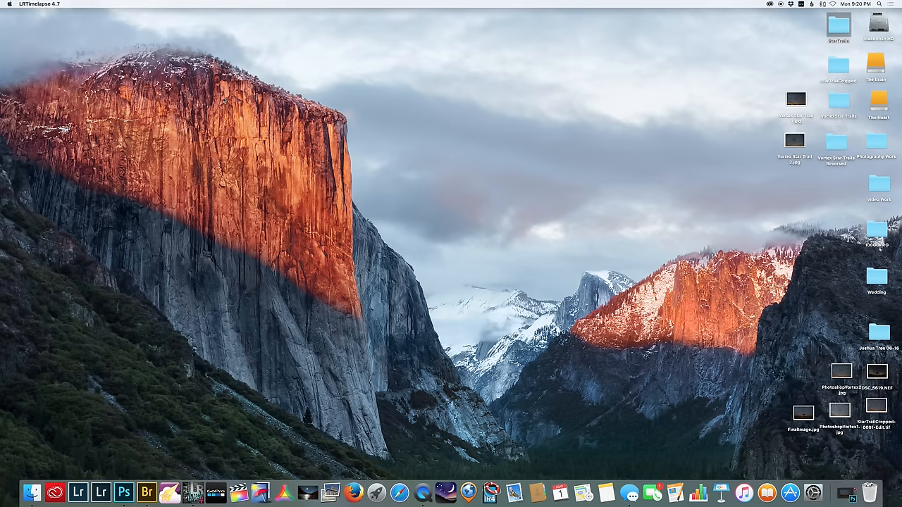
{"action": "left_click", "coordinate": [102, 492]}
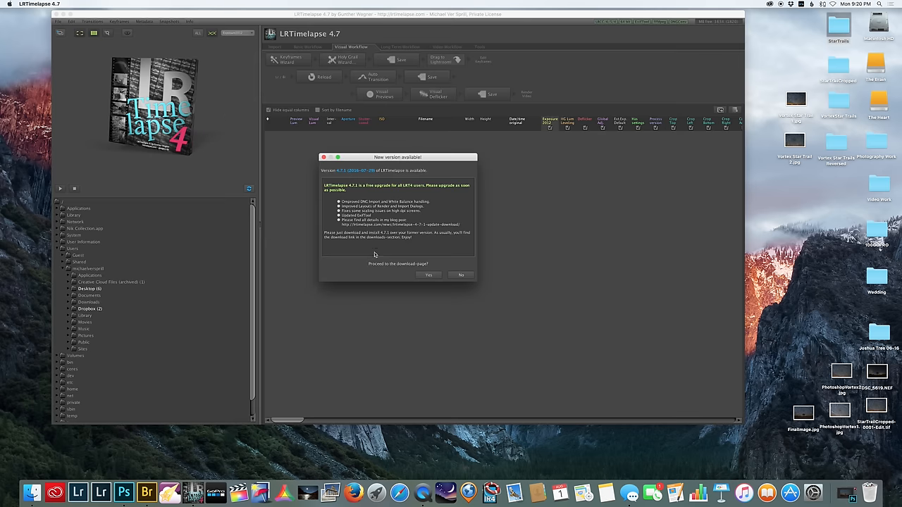
{"action": "left_click", "coordinate": [461, 275]}
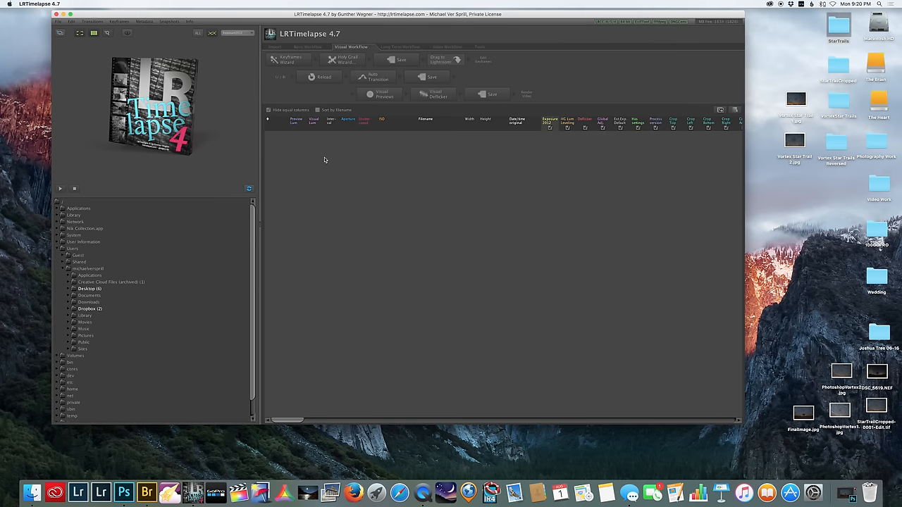
{"action": "left_click", "coordinate": [299, 46]}
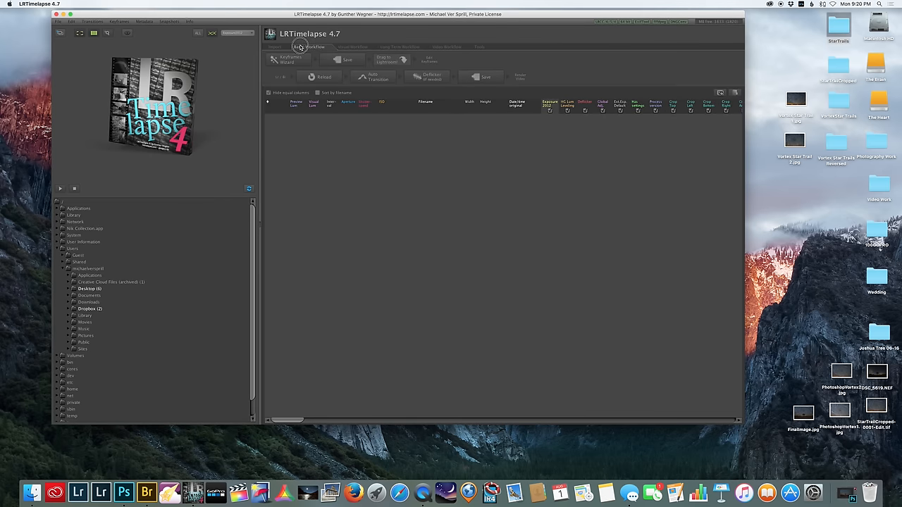
{"action": "left_click", "coordinate": [310, 46]}
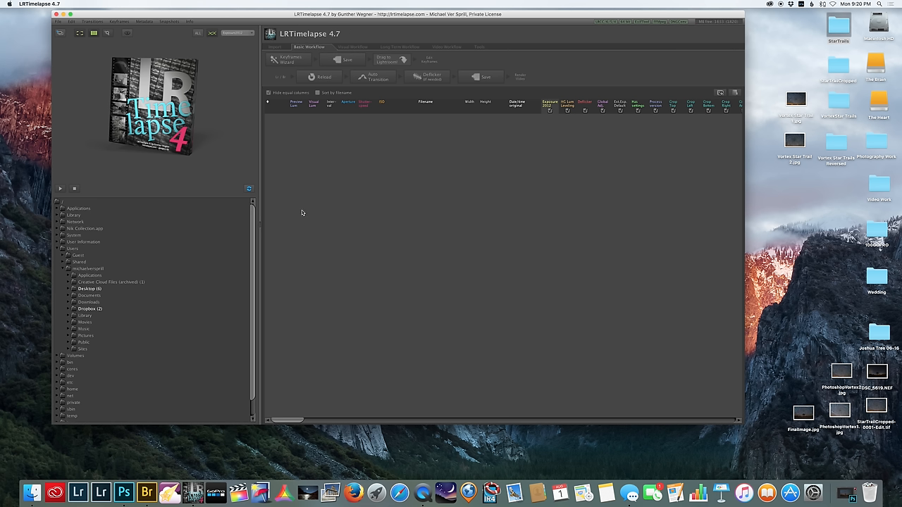
{"action": "mouse_move", "coordinate": [260, 231]}
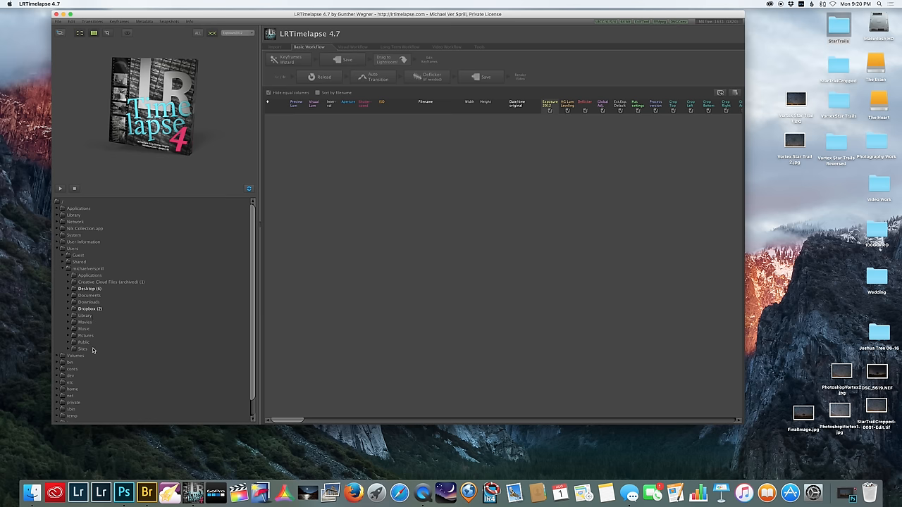
Expand Desktop in the folder tree and load the StarTrails folder into the sequence table
{"action": "left_click", "coordinate": [66, 287]}
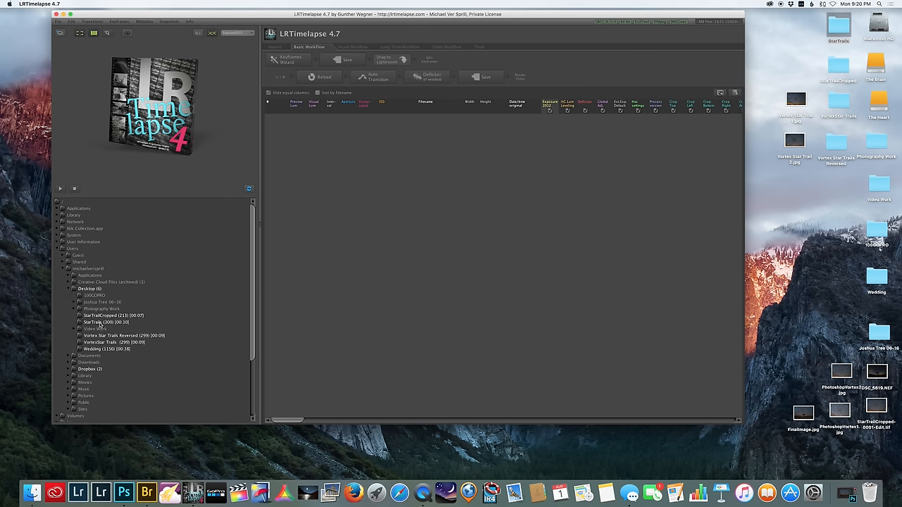
{"action": "left_click", "coordinate": [106, 321]}
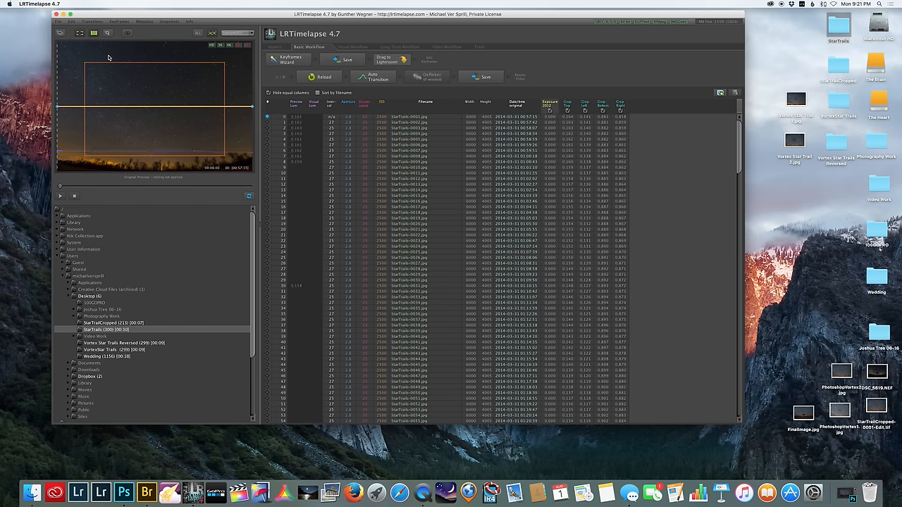
Refresh the StarTrails sequence so the luminance curve and frame table values update
{"action": "left_click", "coordinate": [144, 21]}
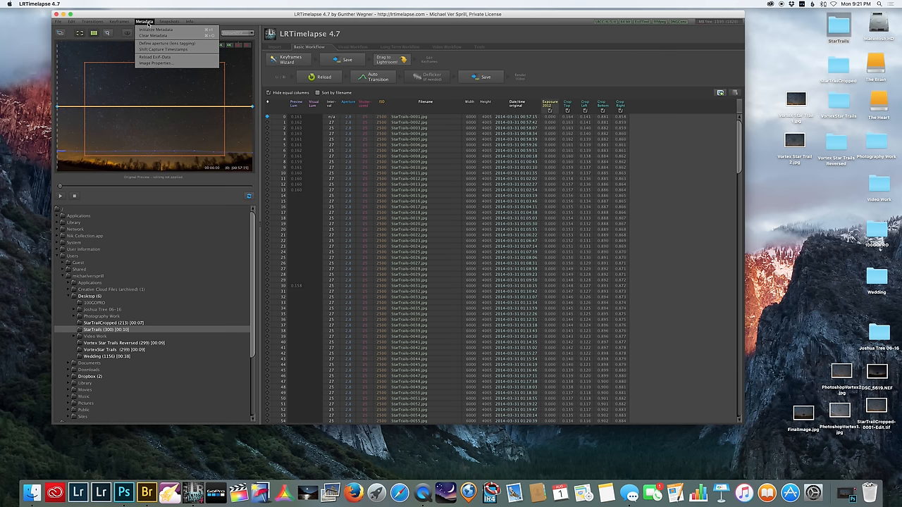
{"action": "left_click", "coordinate": [152, 35]}
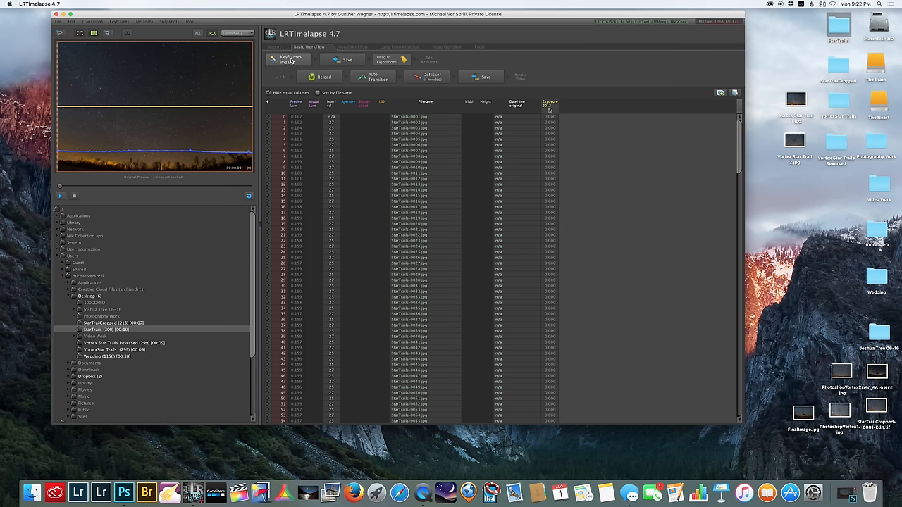
Run the Keyframes Wizard on the StarTrails sequence and save the keyframe metadata to the photos
{"action": "left_click", "coordinate": [290, 59]}
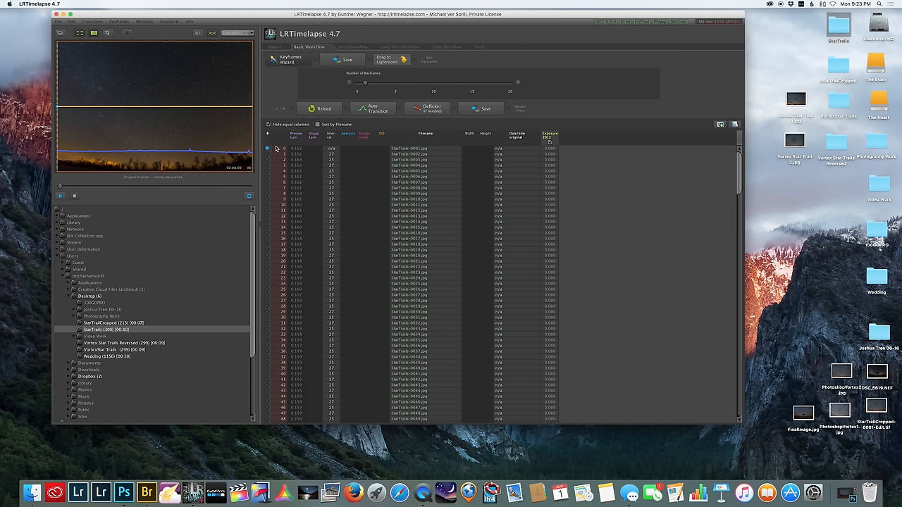
{"action": "mouse_move", "coordinate": [262, 200]}
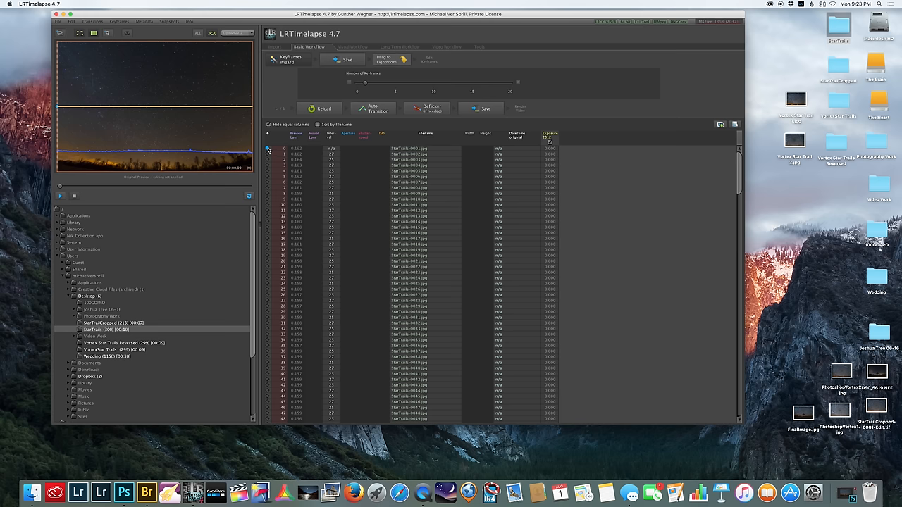
{"action": "scroll", "scroll_direction": "down", "scroll_amount": 3}
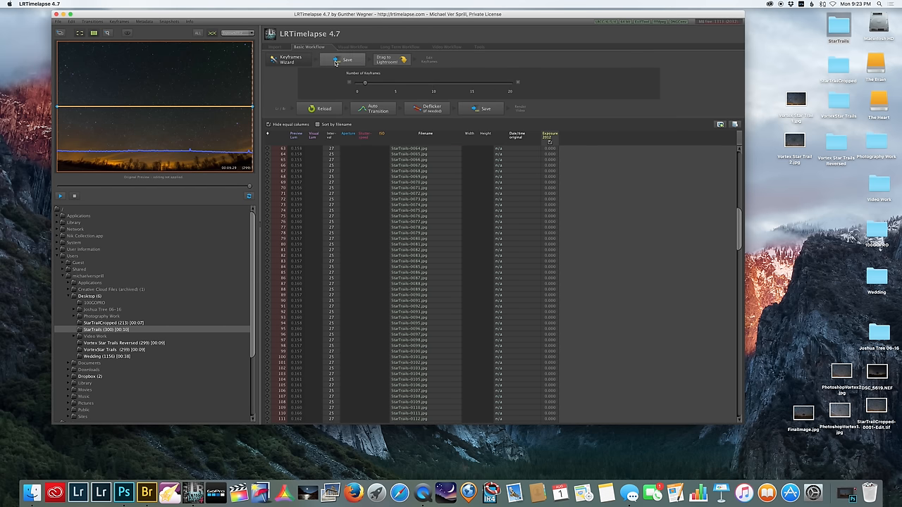
{"action": "left_click", "coordinate": [343, 60]}
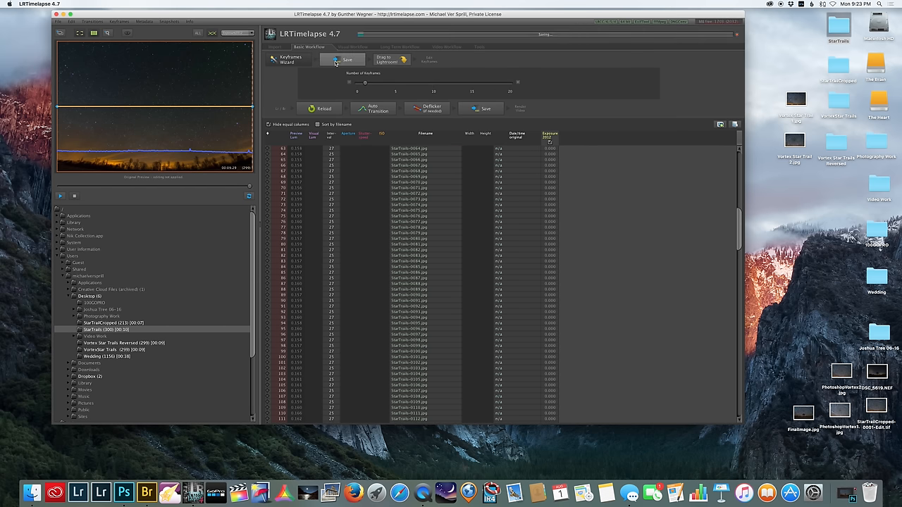
{"action": "left_click", "coordinate": [347, 59]}
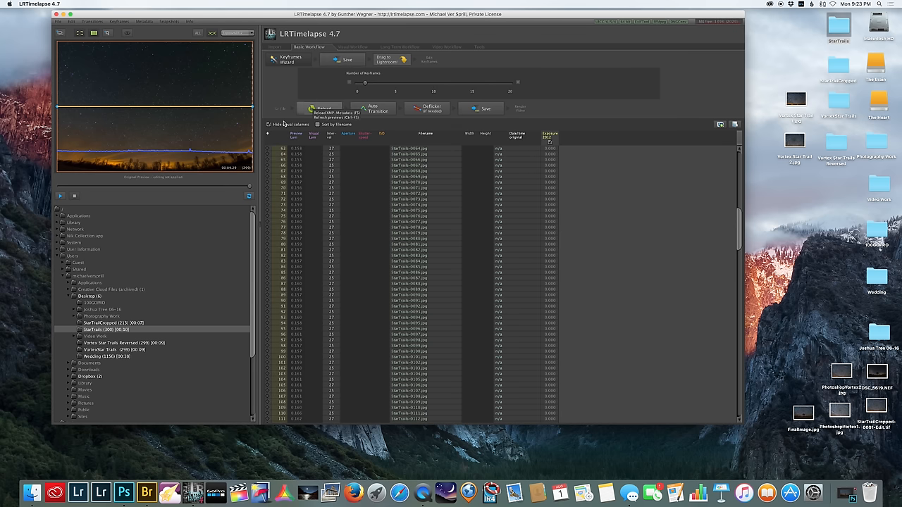
Switch to Lightroom and import the StarTrails folder of photos into the catalog
{"action": "left_click", "coordinate": [102, 481]}
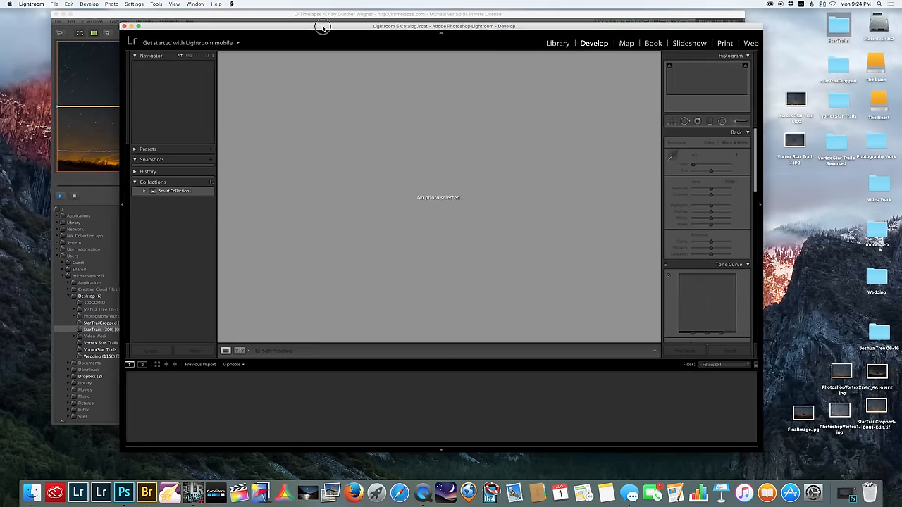
{"action": "left_click", "coordinate": [558, 43]}
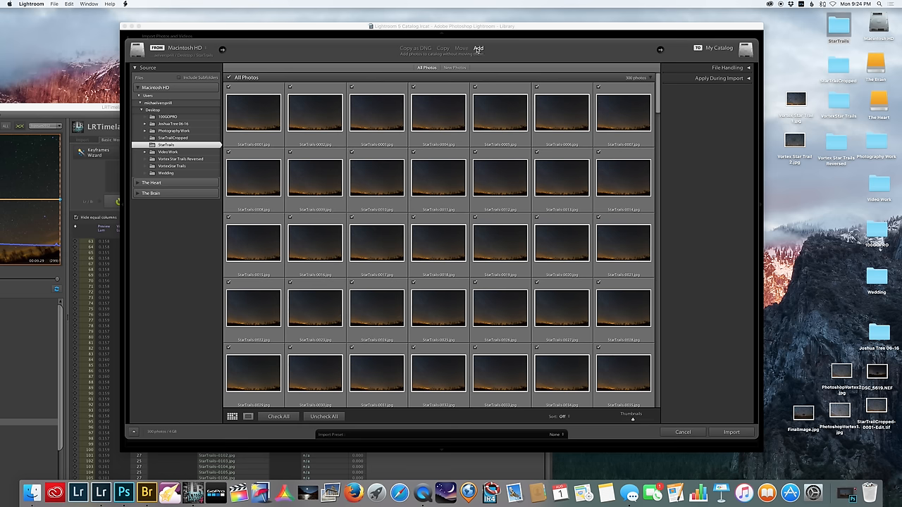
{"action": "left_click", "coordinate": [682, 431]}
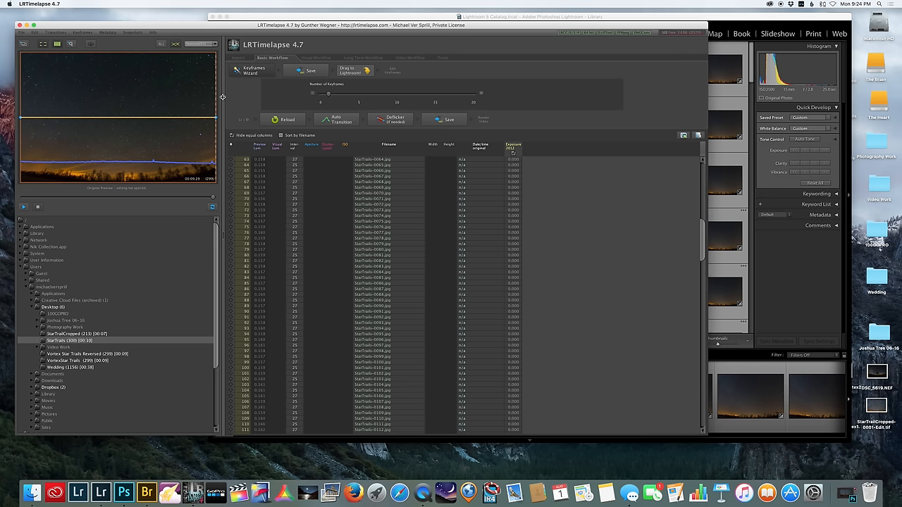
Filter the library to 'Unflagged Photos 4 Stars and Higher', leaving the two keyframes
{"action": "scroll", "scroll_direction": "up", "scroll_amount": 3}
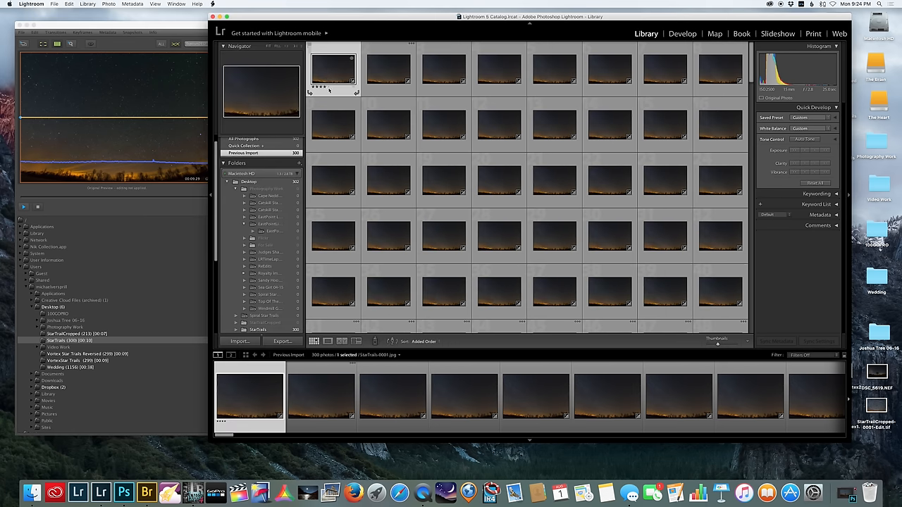
{"action": "mouse_move", "coordinate": [372, 93]}
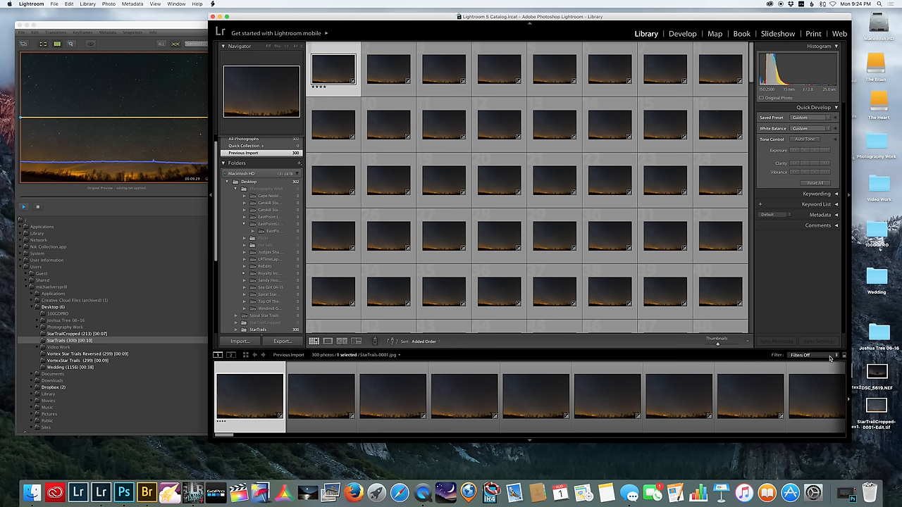
{"action": "left_click", "coordinate": [800, 356]}
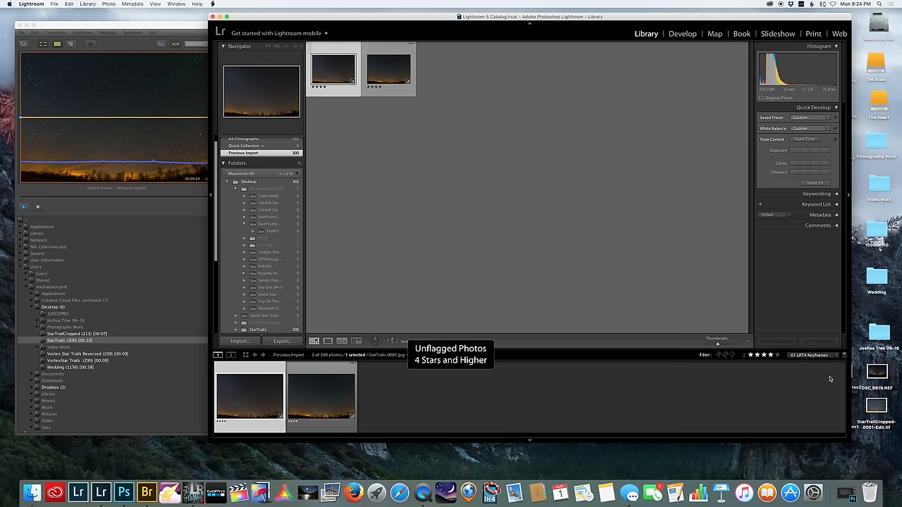
Crop the first keyframe in Develop to remove the tree line, then select the second keyframe
{"action": "left_click", "coordinate": [682, 34]}
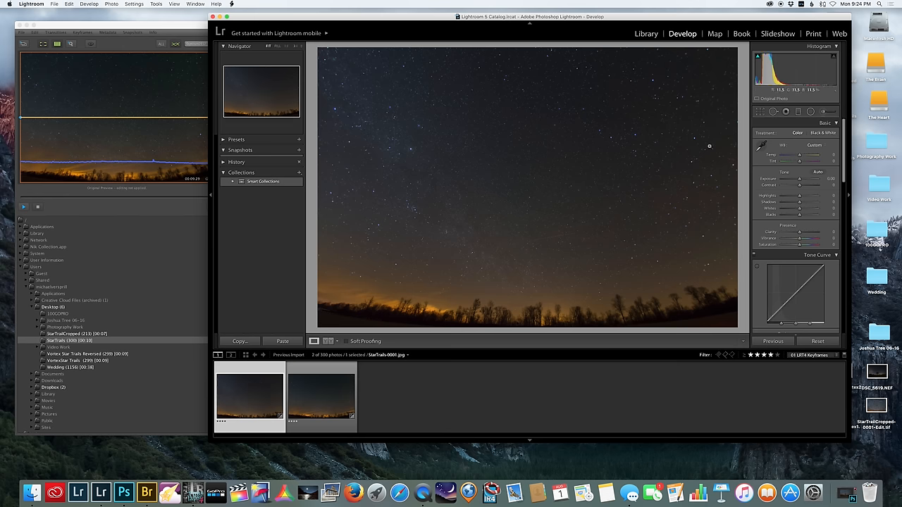
{"action": "left_click", "coordinate": [760, 111]}
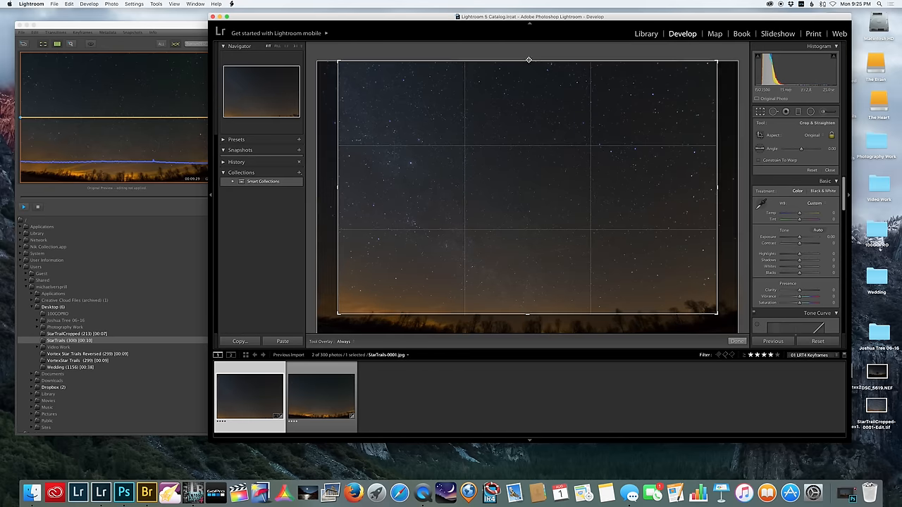
{"action": "left_click_drag", "start_coordinate": [528, 59], "coordinate": [528, 90]}
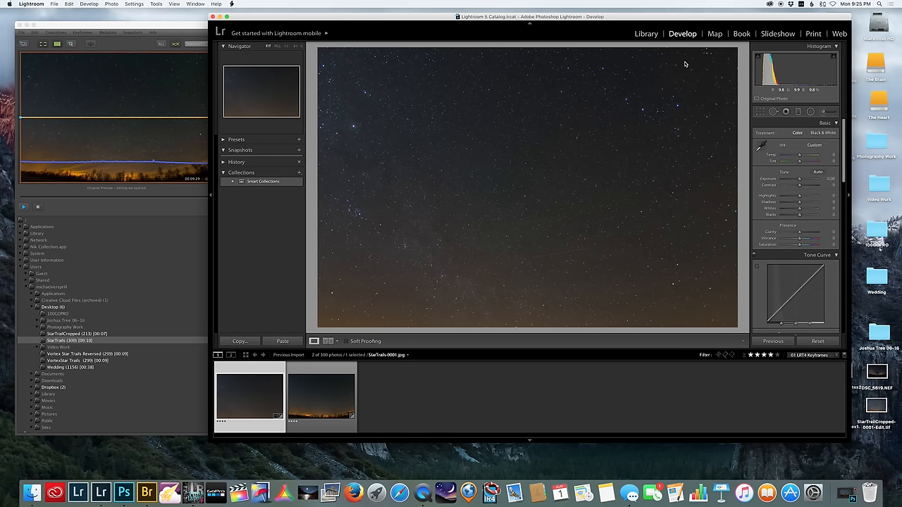
{"action": "left_click", "coordinate": [322, 395]}
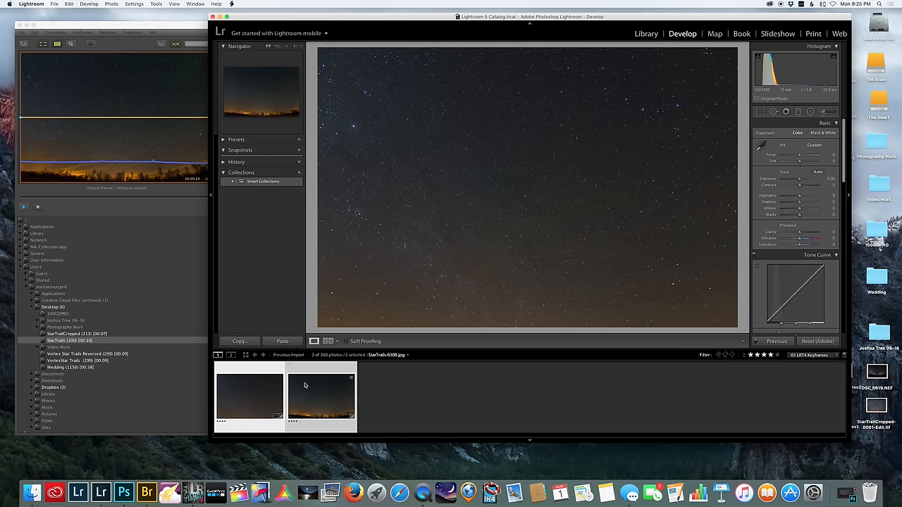
Save the keyframes' crop edits with Metadata > Save Metadata to Files
{"action": "left_click", "coordinate": [110, 5]}
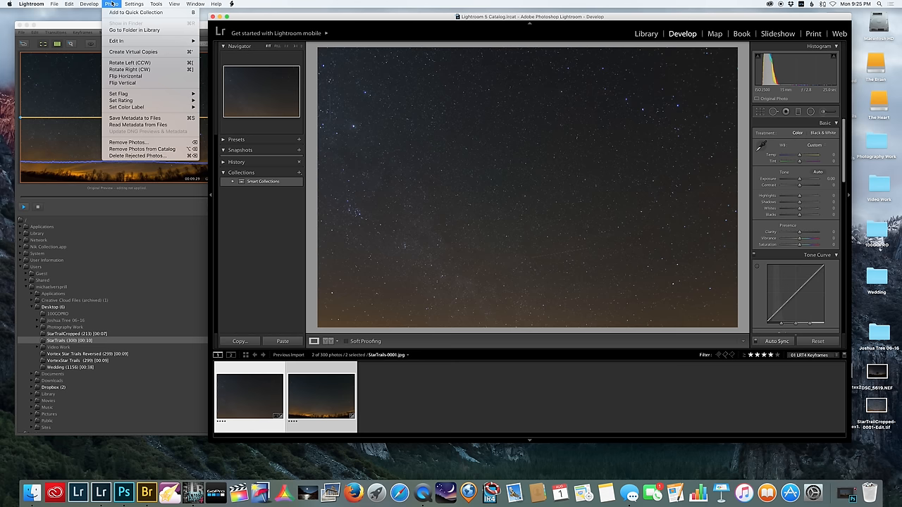
{"action": "mouse_move", "coordinate": [133, 118]}
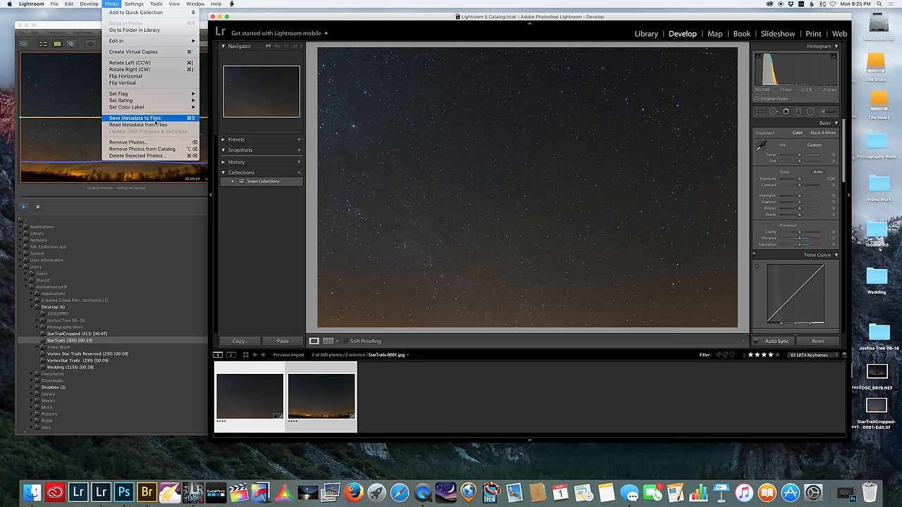
{"action": "left_click", "coordinate": [135, 118]}
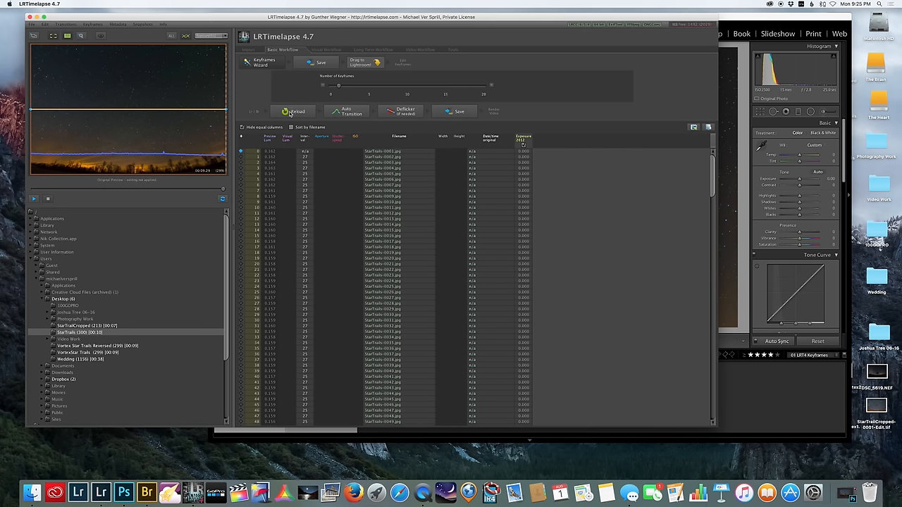
Reload the StarTrails metadata in LRTimelapse, confirming the unsaved-changes prompt, and return to Lightroom
{"action": "left_click", "coordinate": [293, 112]}
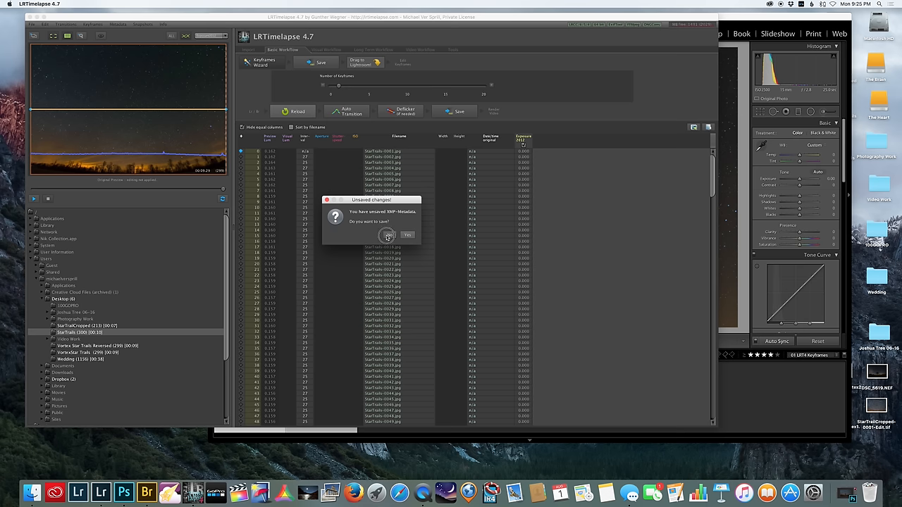
{"action": "left_click", "coordinate": [386, 234]}
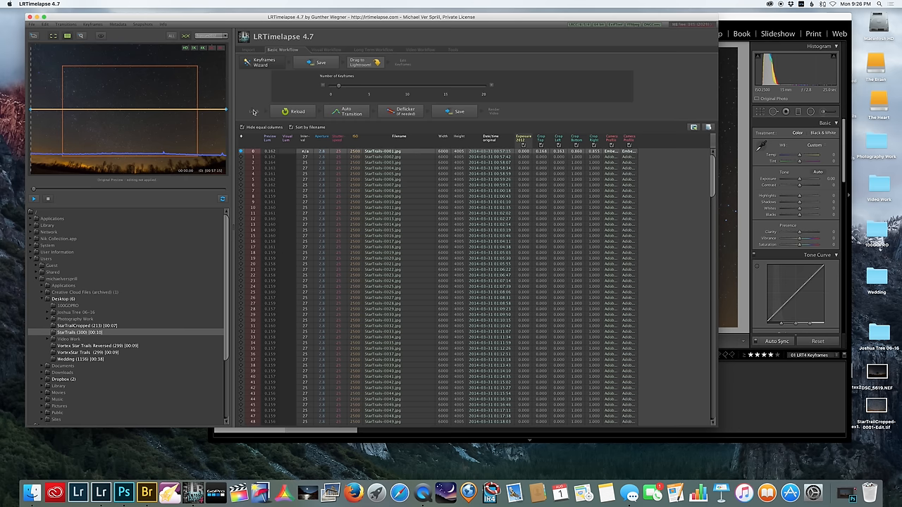
{"action": "mouse_move", "coordinate": [70, 72]}
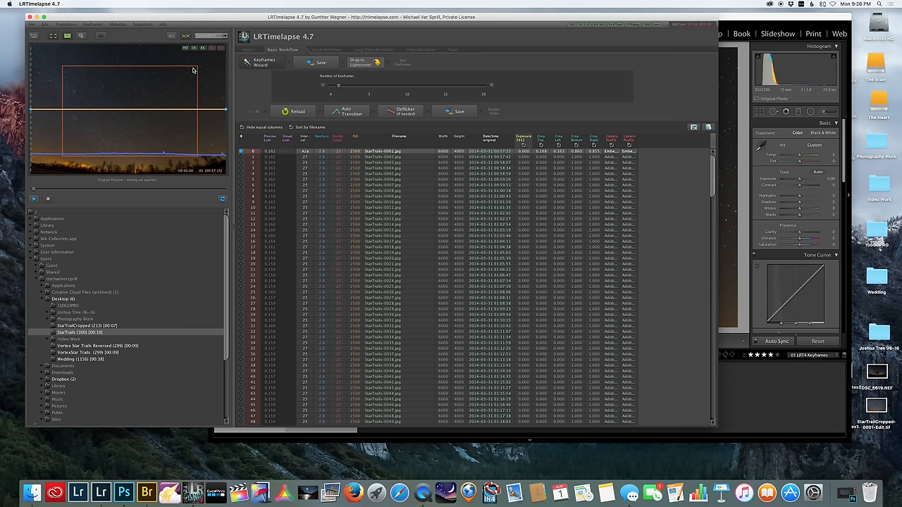
{"action": "left_click", "coordinate": [77, 492]}
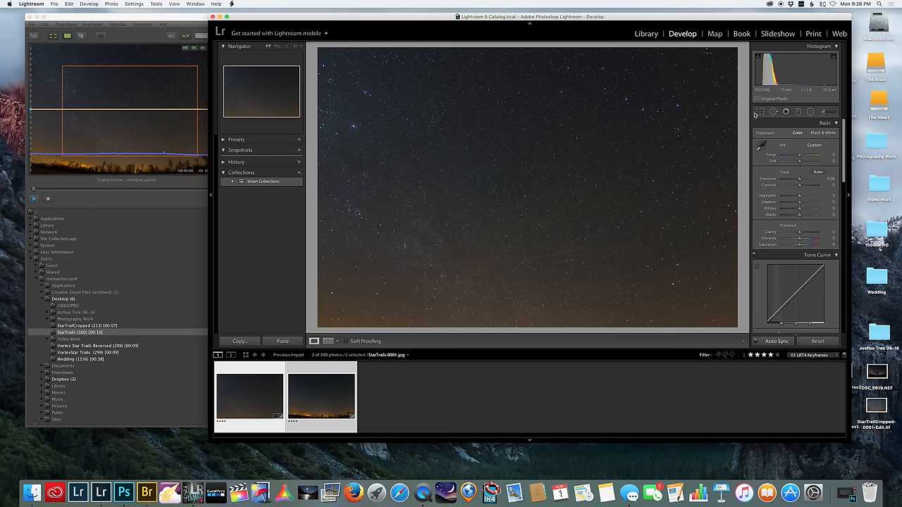
Revisit the first keyframe's crop, then give the second keyframe a wider crop with a different angle
{"action": "left_click", "coordinate": [761, 111]}
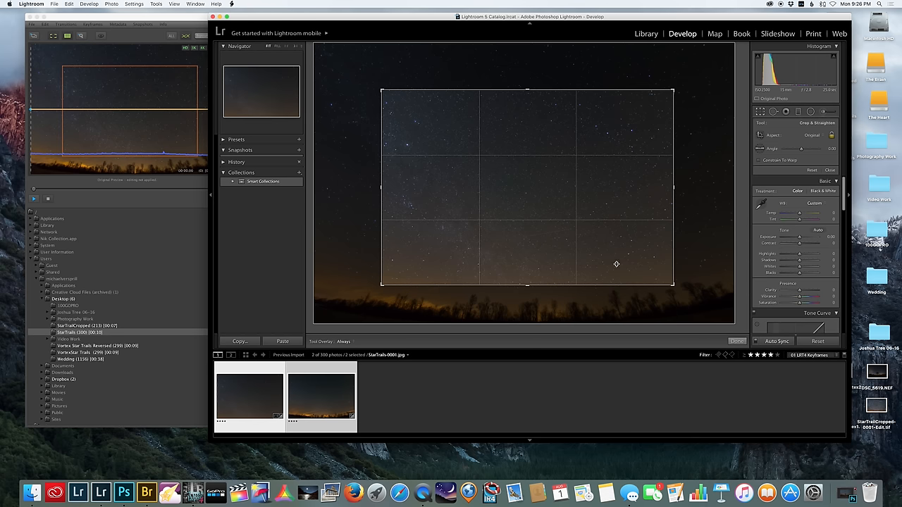
{"action": "mouse_move", "coordinate": [372, 400]}
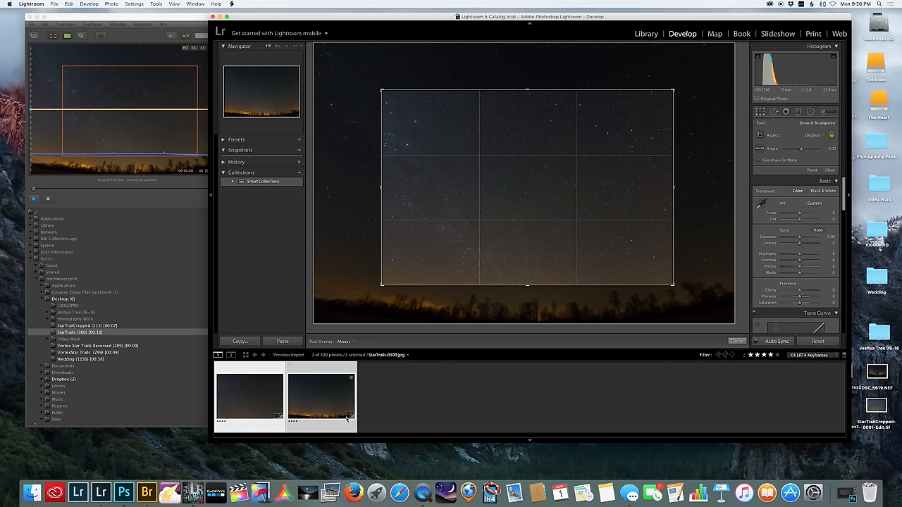
{"action": "left_click", "coordinate": [321, 397]}
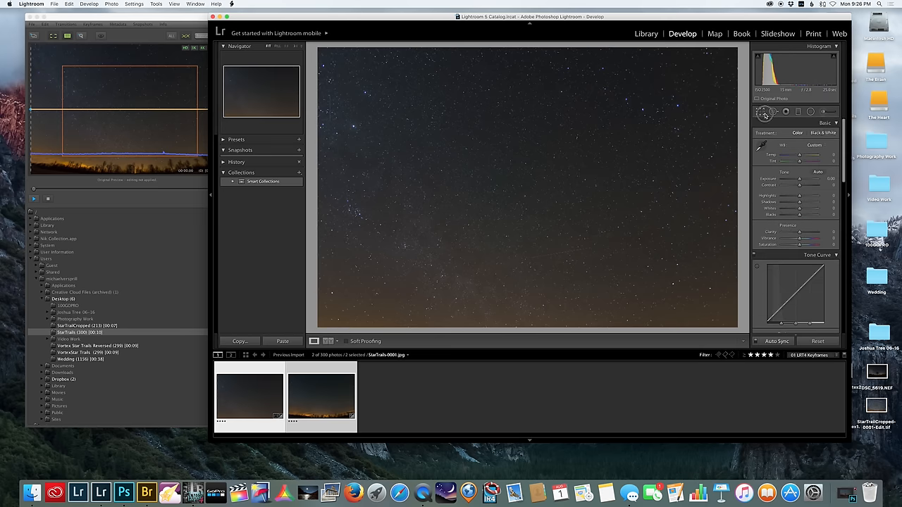
{"action": "left_click", "coordinate": [761, 111]}
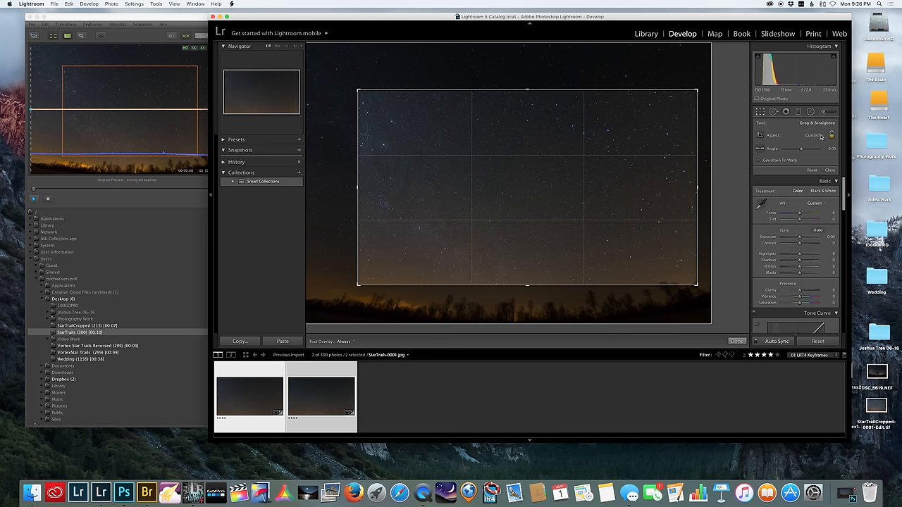
{"action": "left_click", "coordinate": [820, 135]}
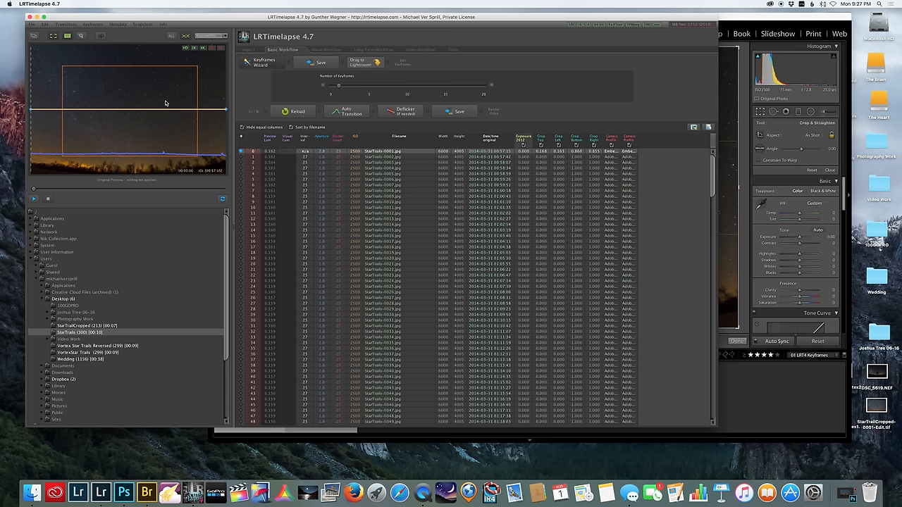
{"action": "mouse_move", "coordinate": [241, 110]}
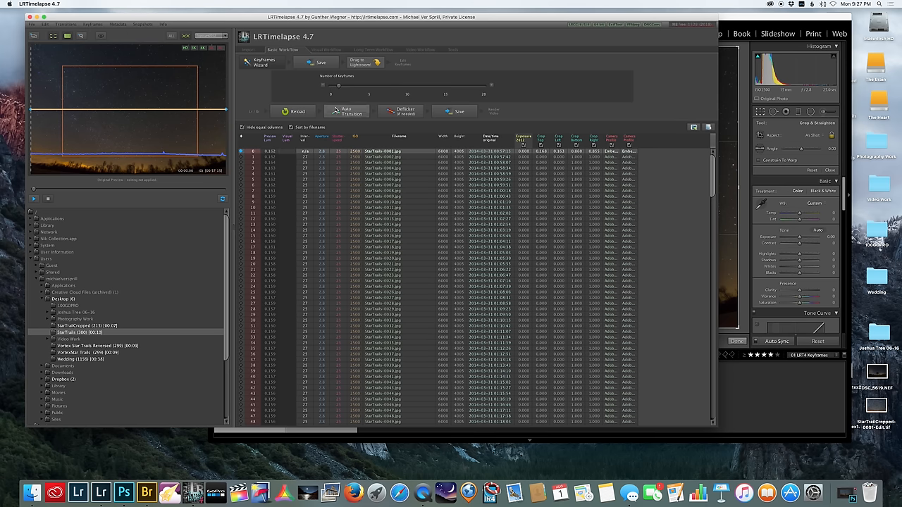
Run Auto Transition so the two keyframes' settings interpolate across every StarTrails frame
{"action": "left_click", "coordinate": [347, 111]}
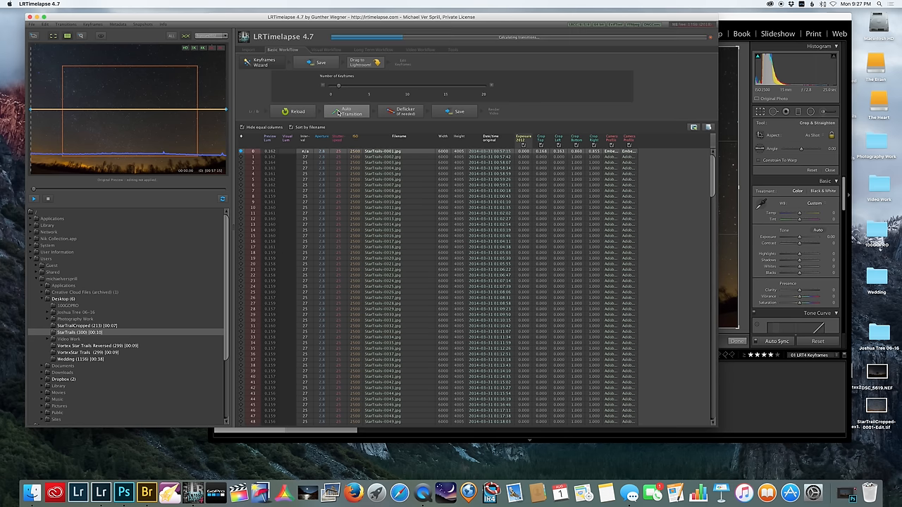
{"action": "left_click", "coordinate": [346, 112]}
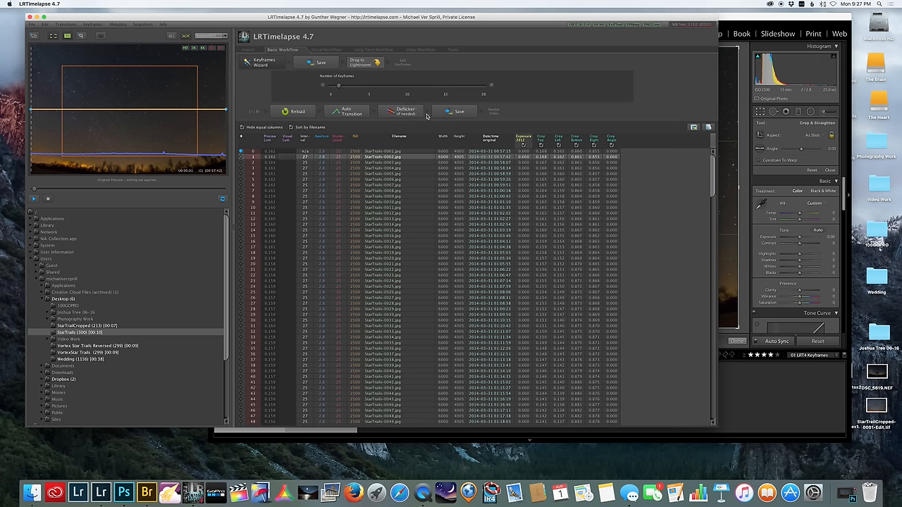
{"action": "mouse_move", "coordinate": [401, 110]}
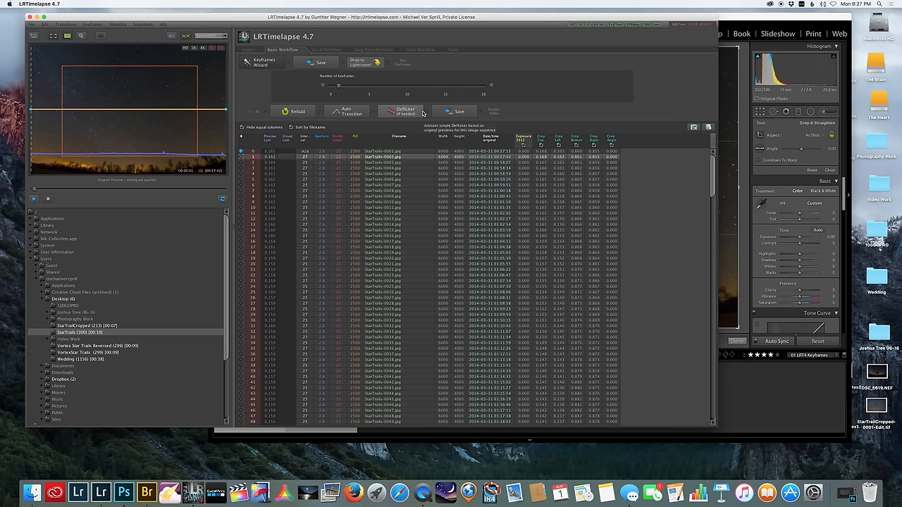
Bring Lightroom back in front and show the library grid of all StarTrails frames
{"action": "left_click", "coordinate": [457, 112]}
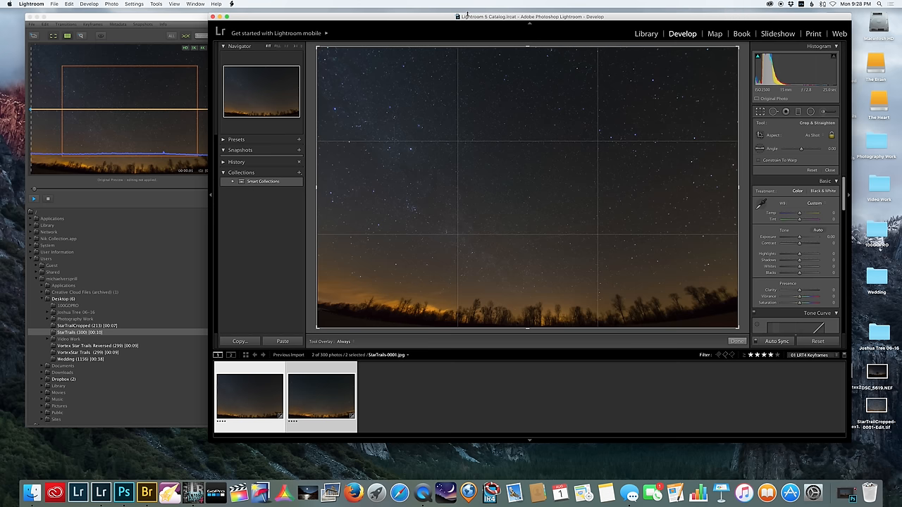
{"action": "left_click", "coordinate": [645, 34]}
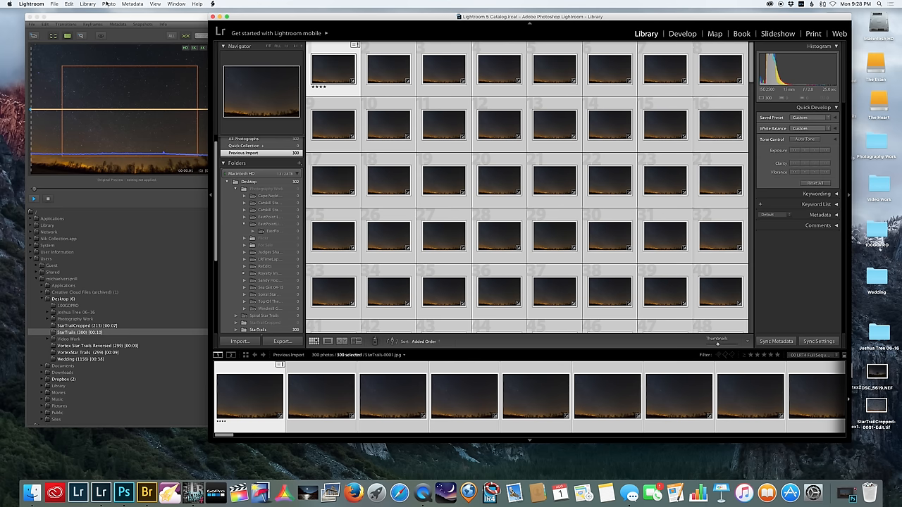
Save the full StarTrails set's metadata to files via Metadata > Save Metadata to Files
{"action": "left_click", "coordinate": [133, 3]}
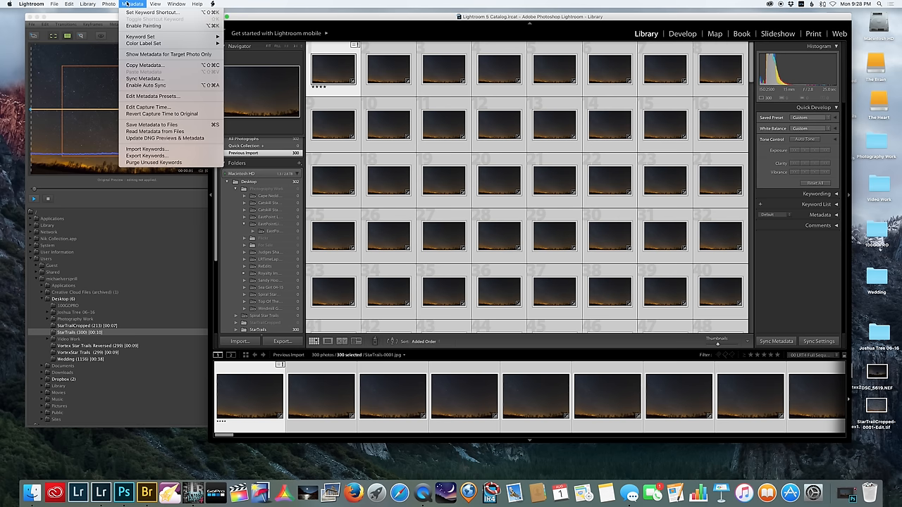
{"action": "mouse_move", "coordinate": [152, 124]}
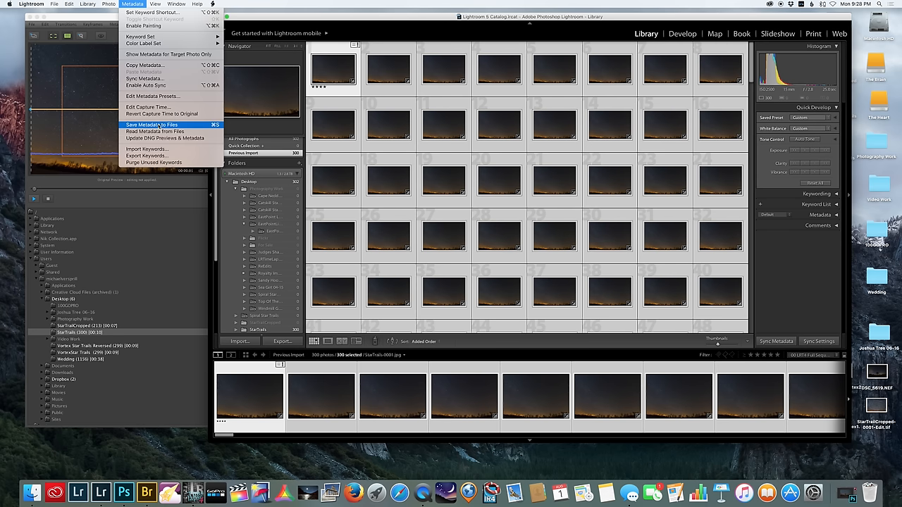
{"action": "left_click", "coordinate": [153, 124]}
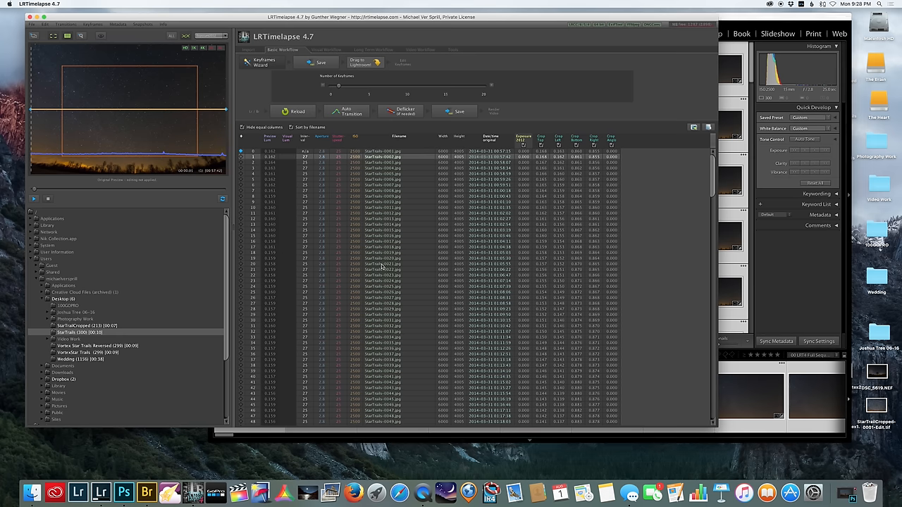
{"action": "mouse_move", "coordinate": [489, 183]}
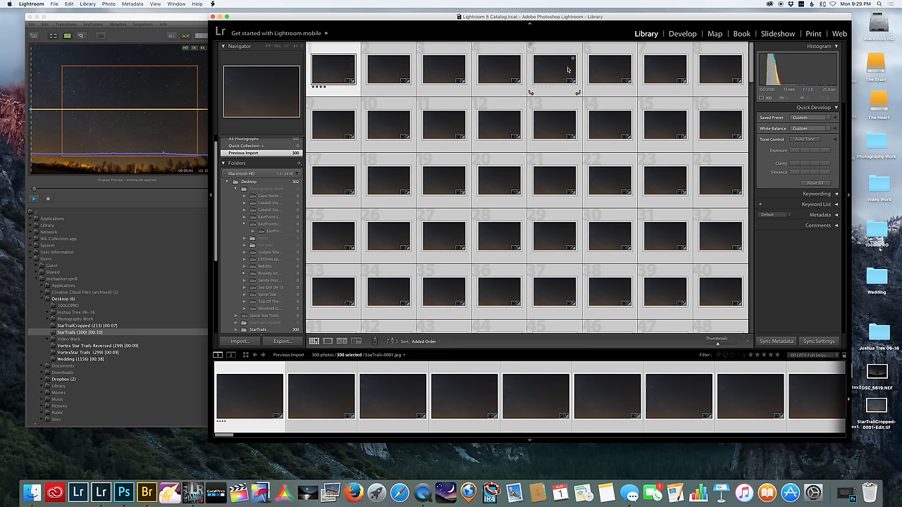
View two StarTrails frames up close in Develop, then return to the grid at photo 300
{"action": "left_click", "coordinate": [682, 34]}
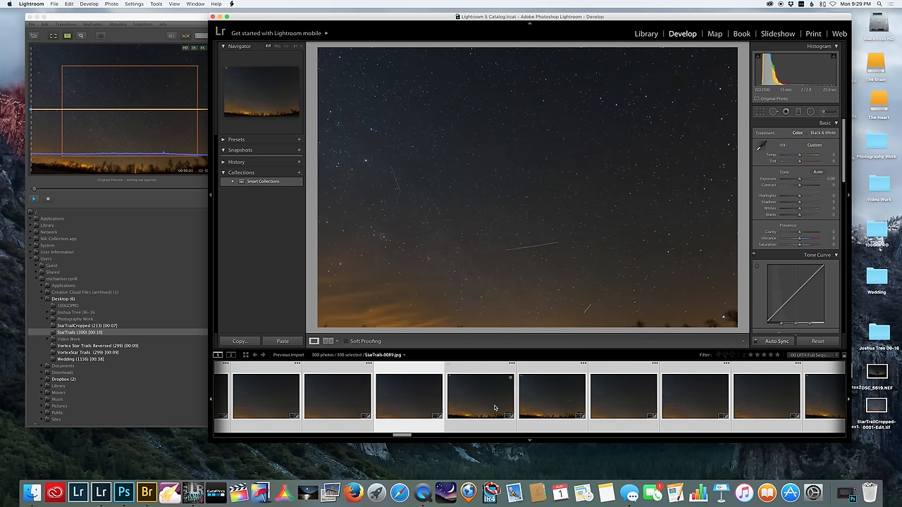
{"action": "left_click", "coordinate": [479, 394]}
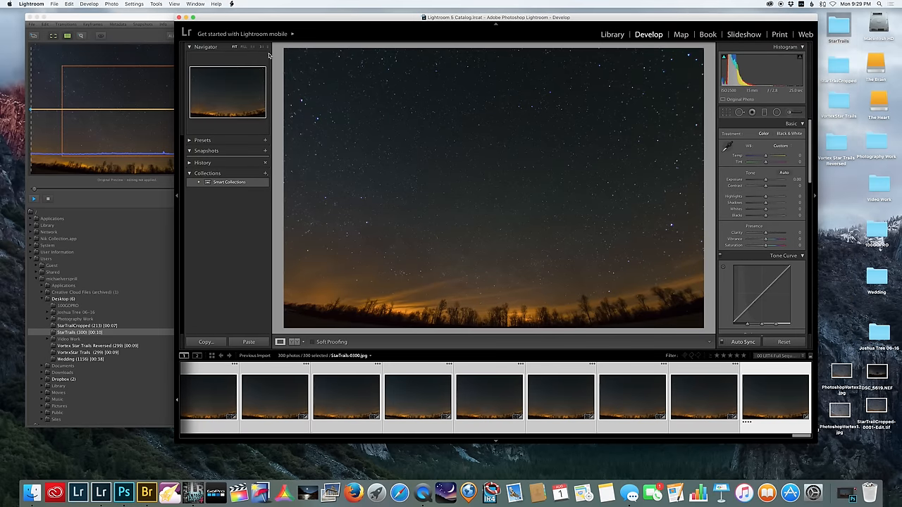
{"action": "left_click", "coordinate": [611, 34]}
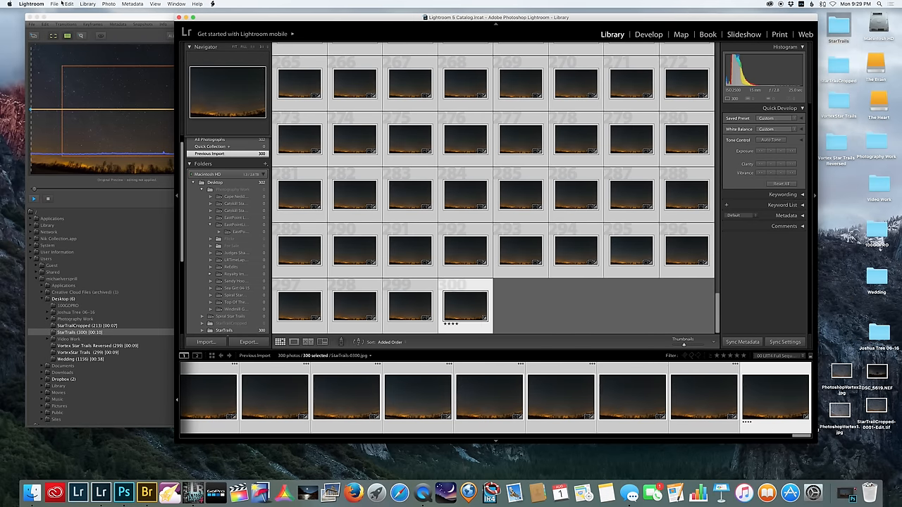
Export the 300 photos as resized JPEGs named StarTrailCropped into a new subfolder
{"action": "left_click", "coordinate": [54, 3]}
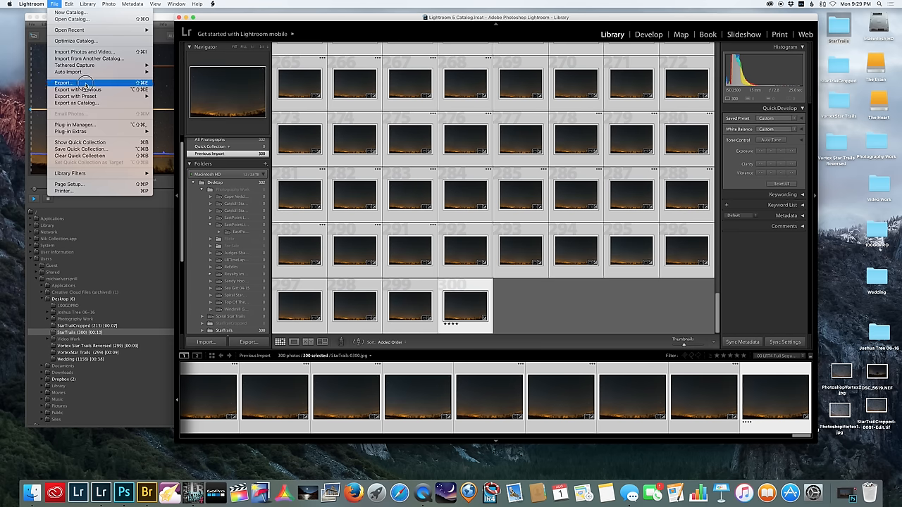
{"action": "left_click", "coordinate": [62, 81]}
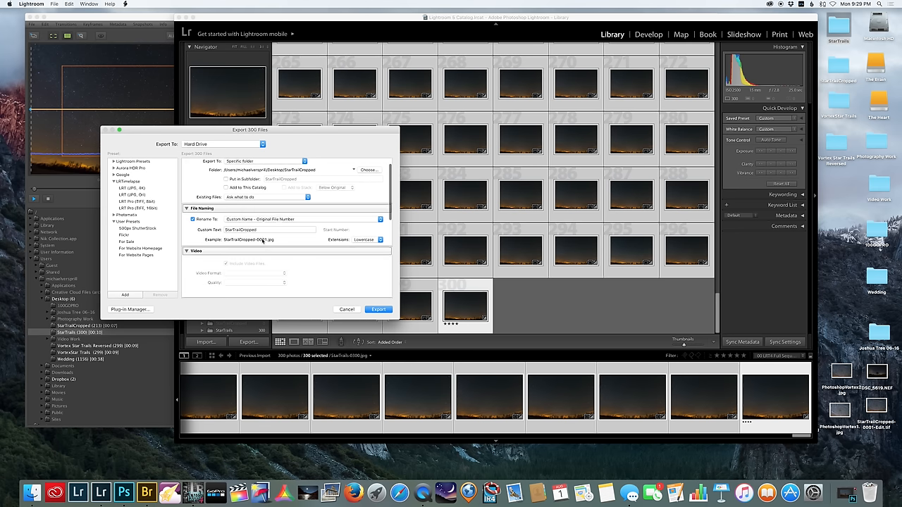
{"action": "left_click", "coordinate": [270, 229]}
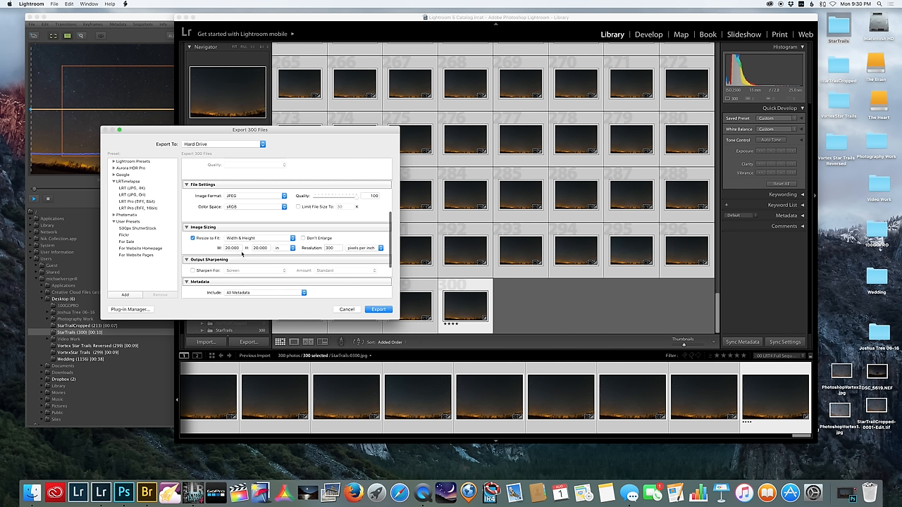
{"action": "left_click", "coordinate": [231, 248]}
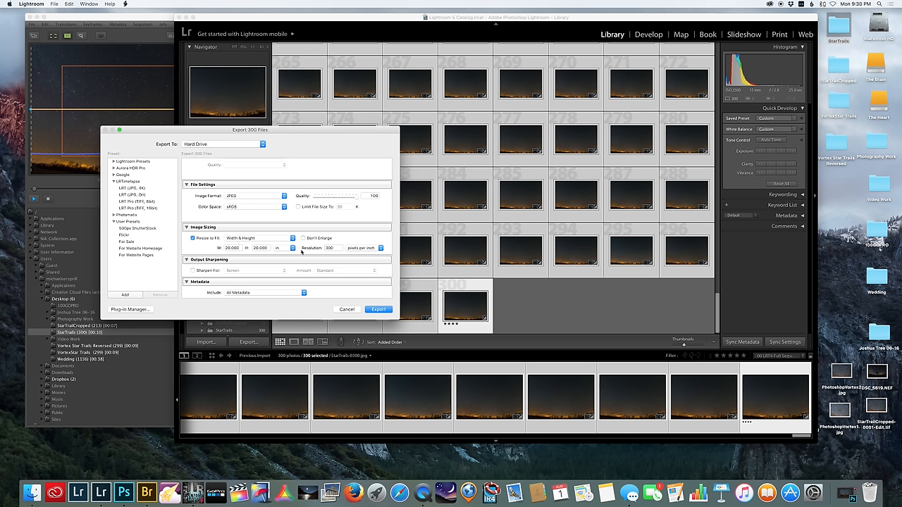
{"action": "mouse_move", "coordinate": [242, 238]}
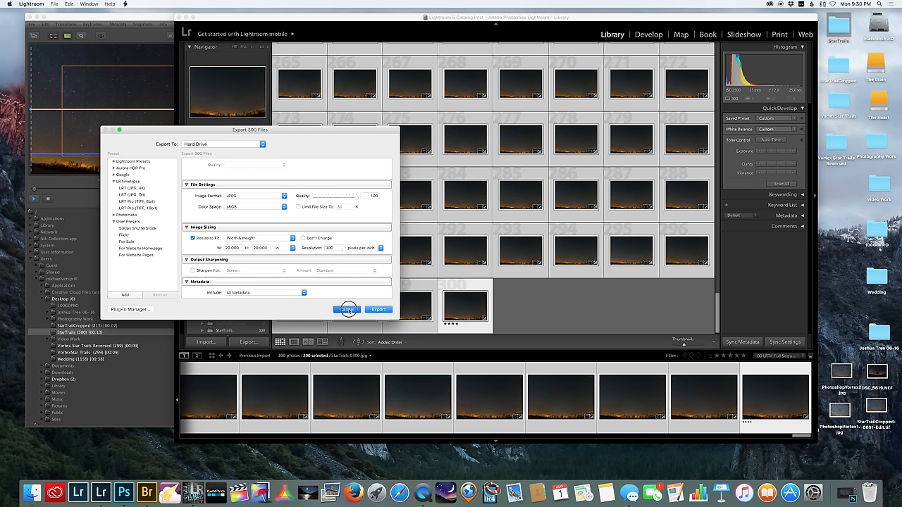
{"action": "left_click", "coordinate": [346, 310]}
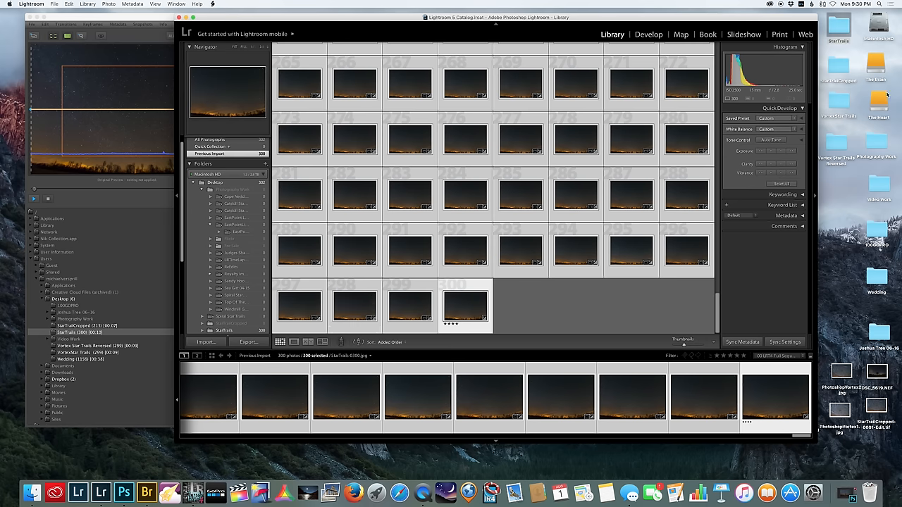
Move Lightroom aside and open the StarTrailCropped folder on the desktop
{"action": "left_click_drag", "start_coordinate": [493, 17], "coordinate": [434, 14]}
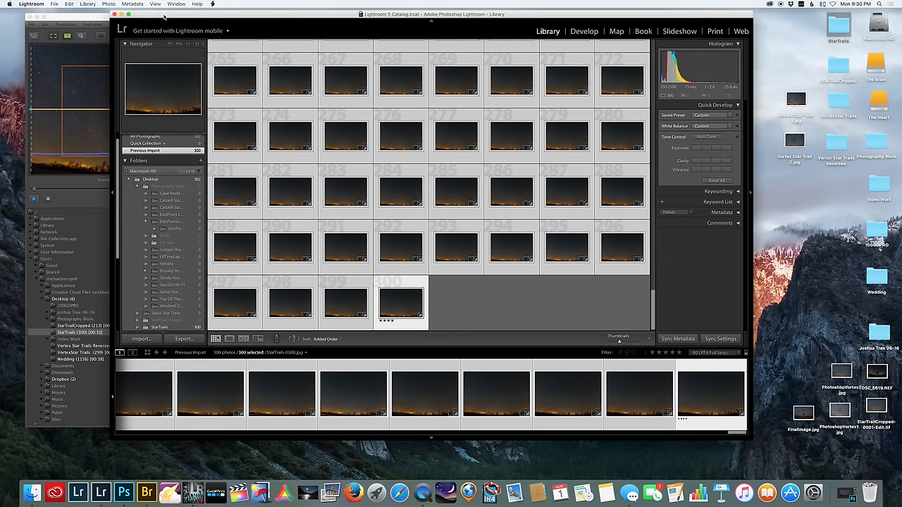
{"action": "left_click", "coordinate": [837, 66]}
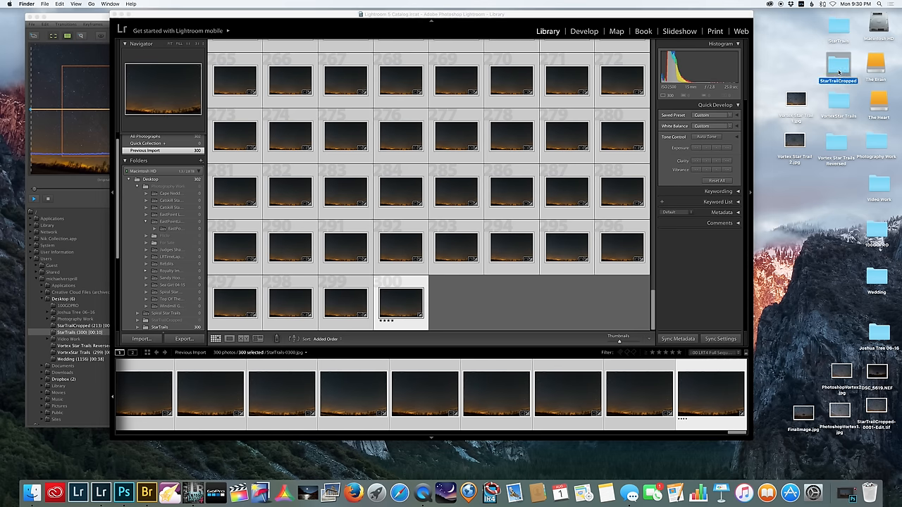
{"action": "double_click", "coordinate": [837, 67]}
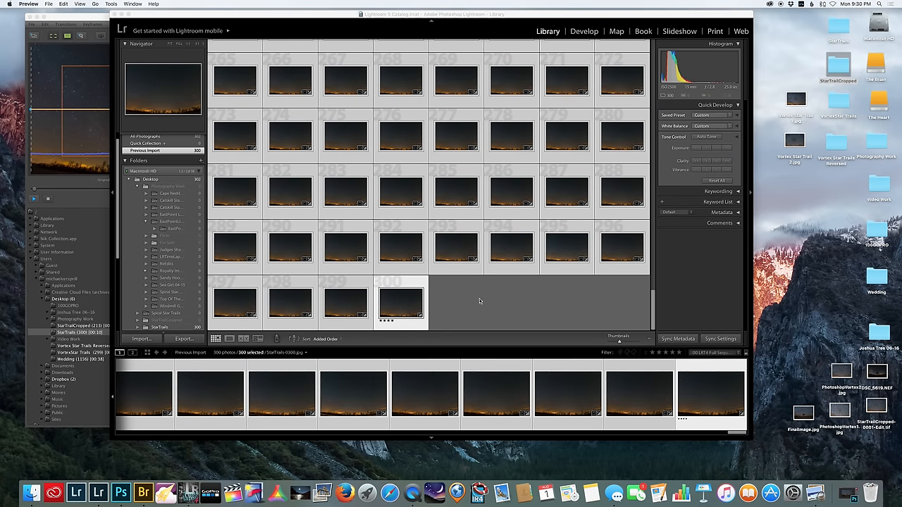
{"action": "mouse_move", "coordinate": [500, 285]}
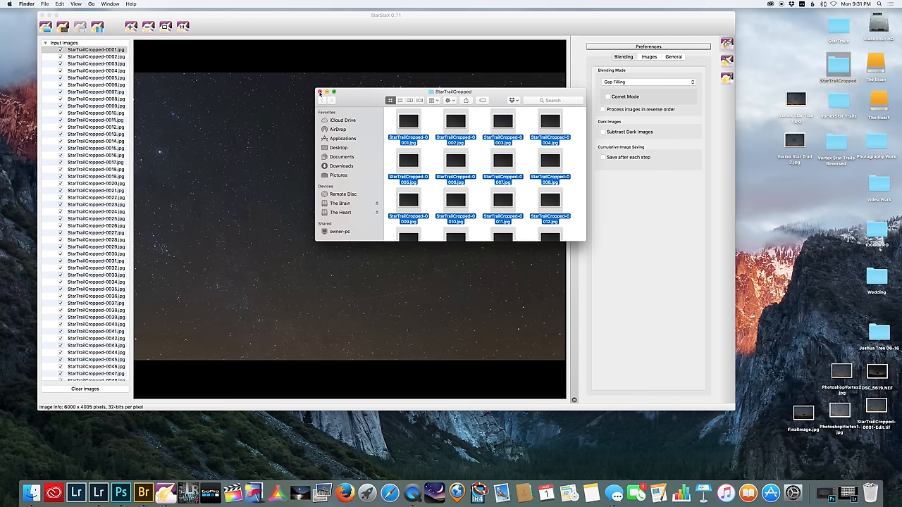
Close the folder window and enable Comet Mode with gap-filling blending in StarStaX
{"action": "left_click", "coordinate": [320, 91]}
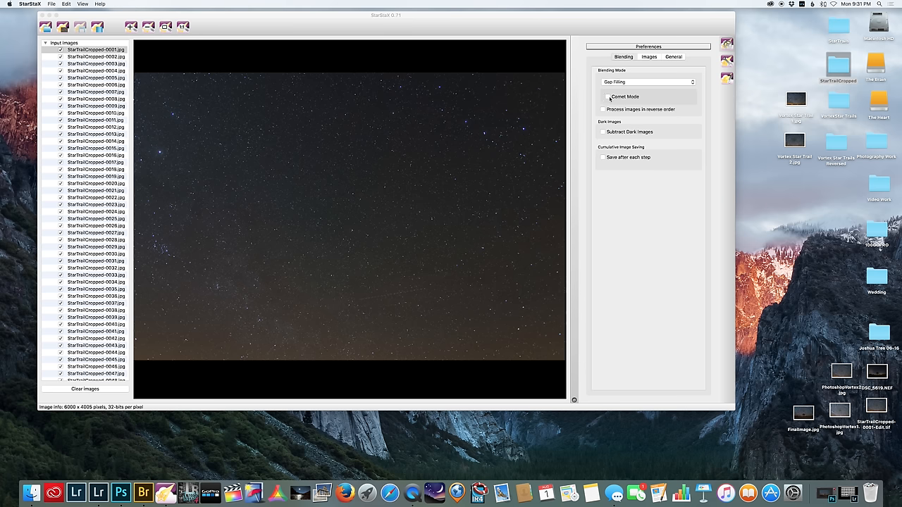
{"action": "left_click", "coordinate": [606, 96]}
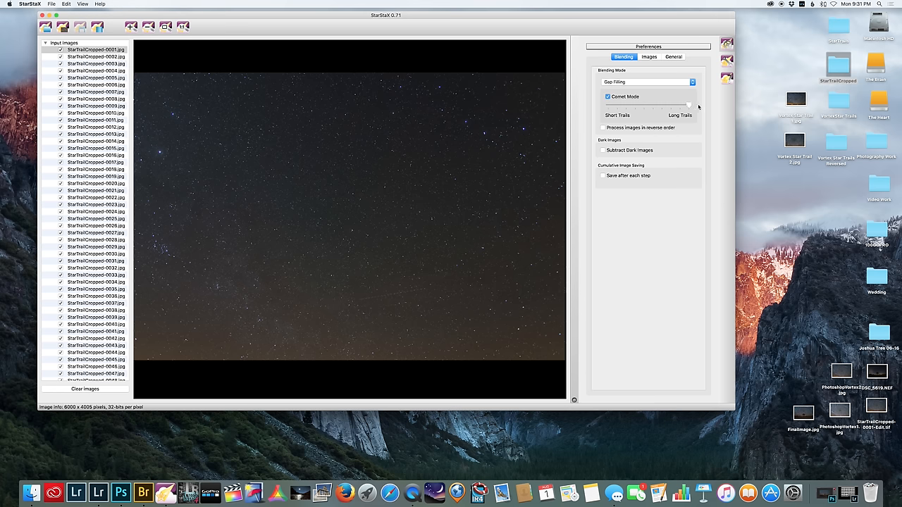
{"action": "mouse_move", "coordinate": [324, 148]}
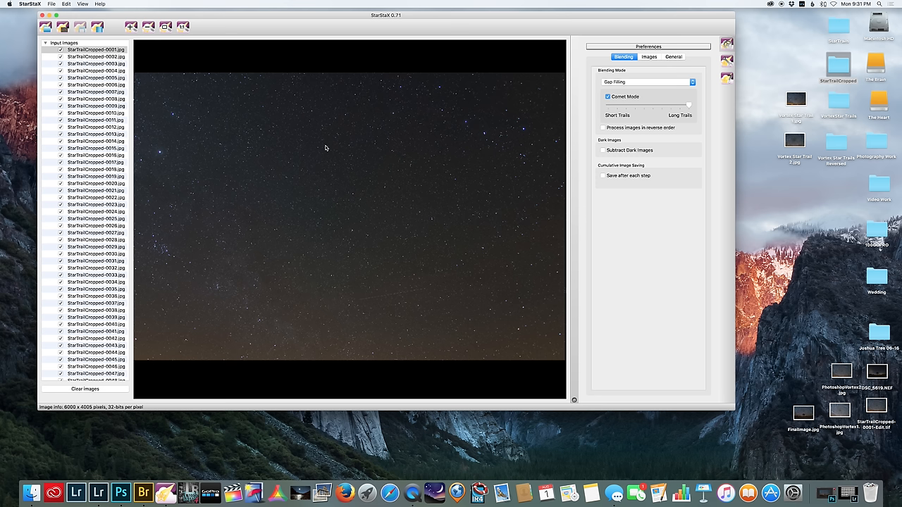
{"action": "left_click", "coordinate": [603, 126]}
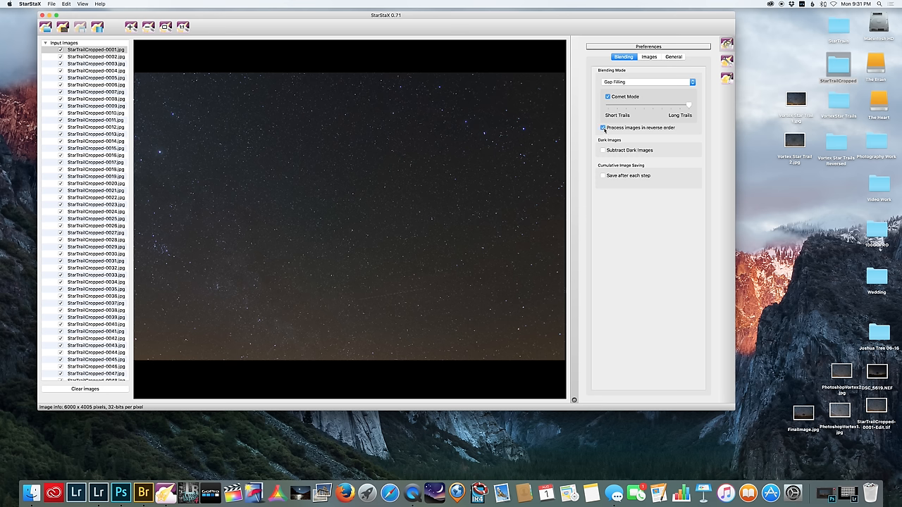
{"action": "left_click", "coordinate": [603, 127]}
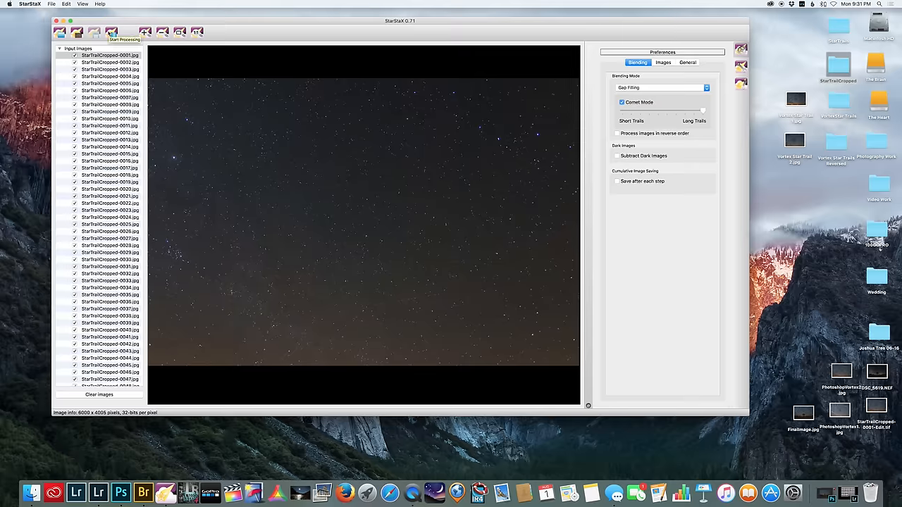
Start processing to stack the StarTrailCropped frames into the spiral star trail
{"action": "left_click", "coordinate": [110, 31]}
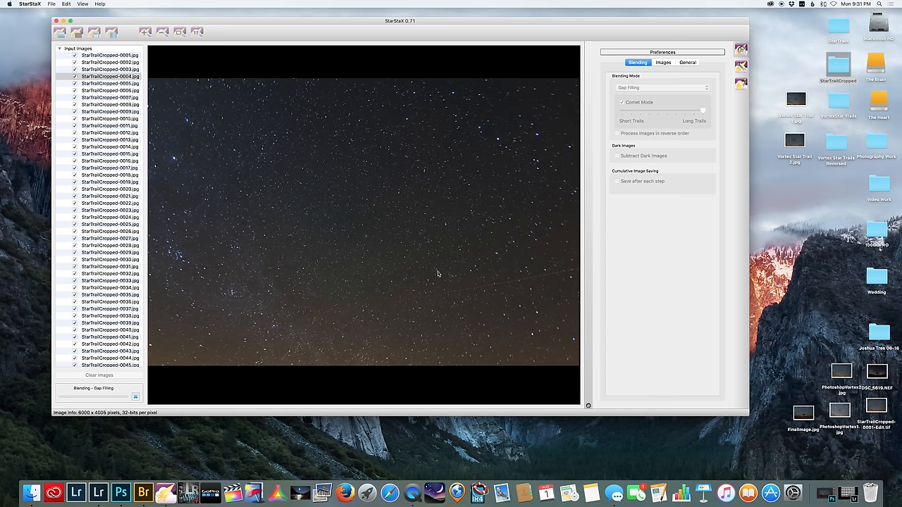
{"action": "left_click", "coordinate": [109, 83]}
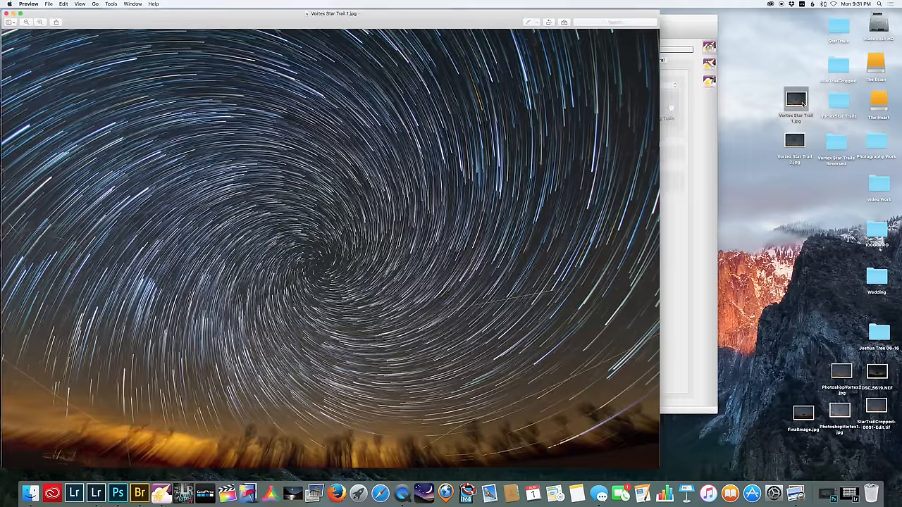
Close the earlier spiral picture and open FinalImage.jpg, the star trail over the Joshua tree
{"action": "left_click", "coordinate": [795, 141]}
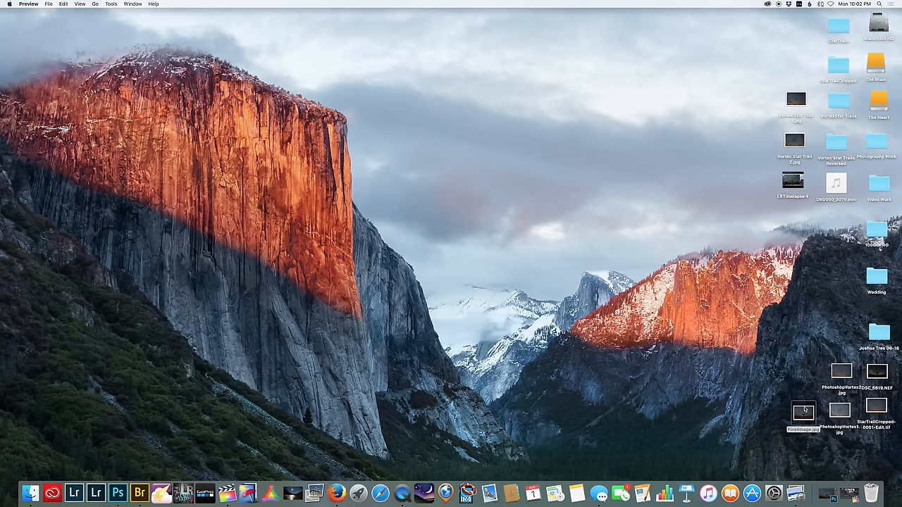
{"action": "double_click", "coordinate": [803, 412]}
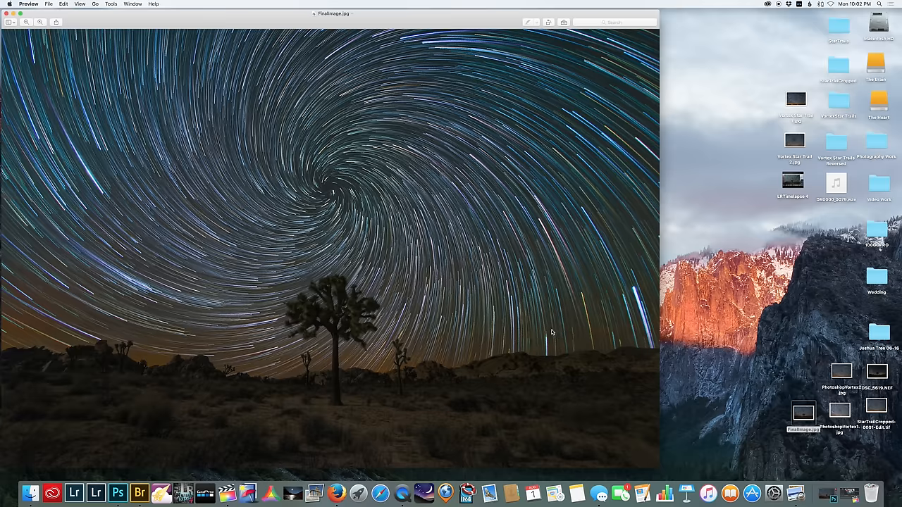
{"action": "mouse_move", "coordinate": [473, 295]}
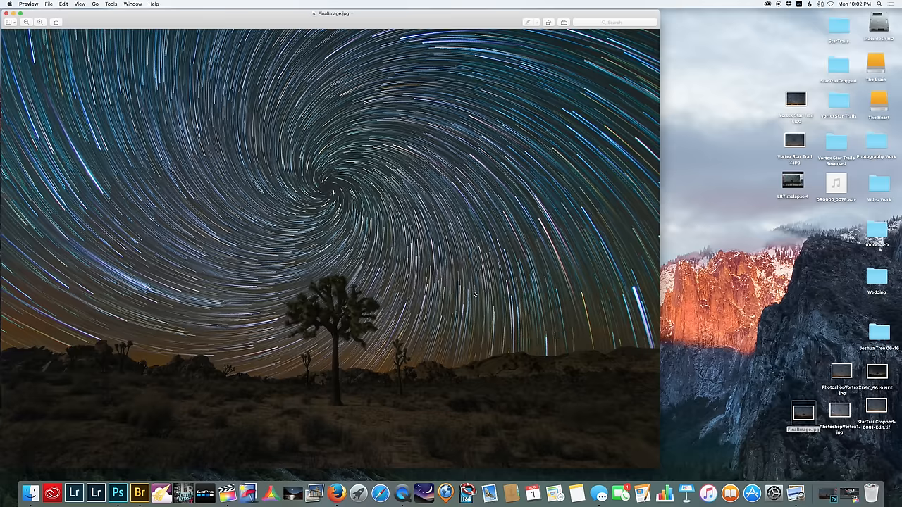
{"action": "mouse_move", "coordinate": [348, 25]}
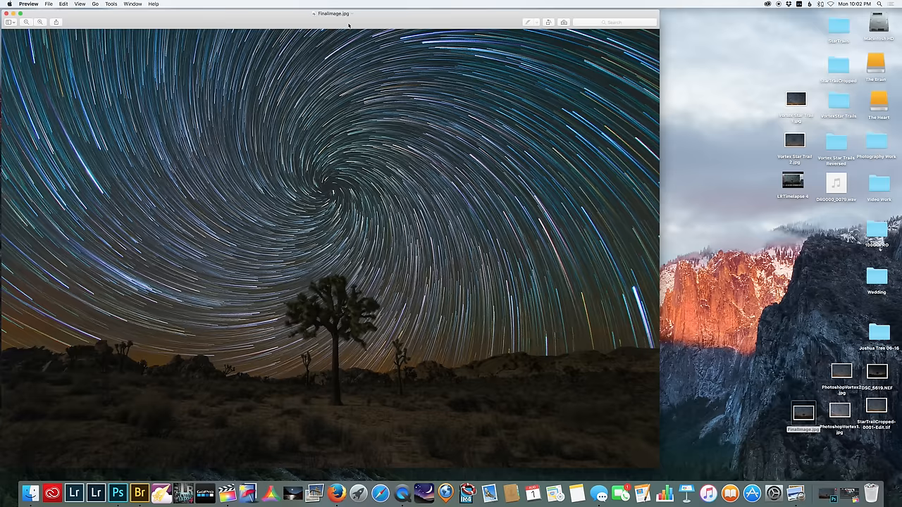